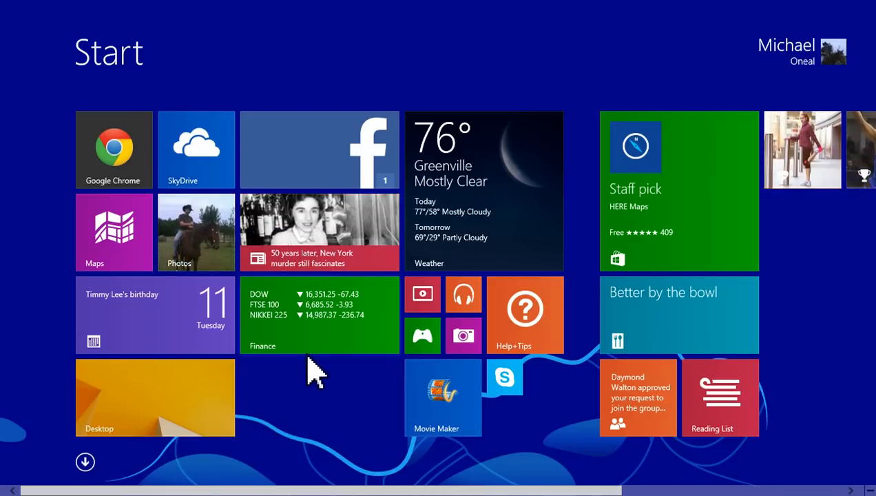
mouse_move(317, 400)
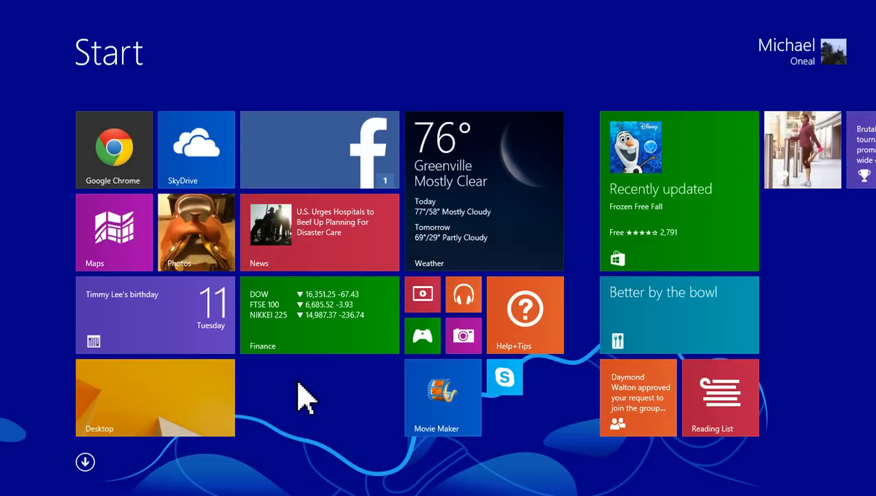
mouse_move(324, 397)
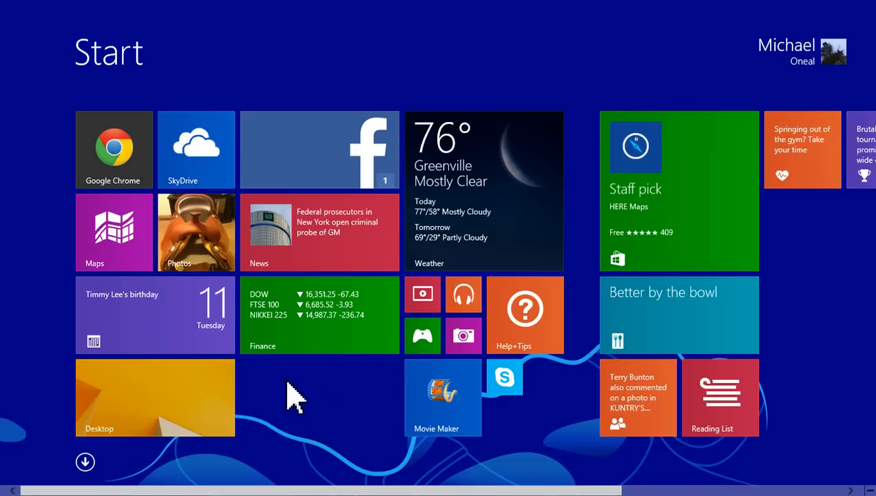
mouse_move(288, 391)
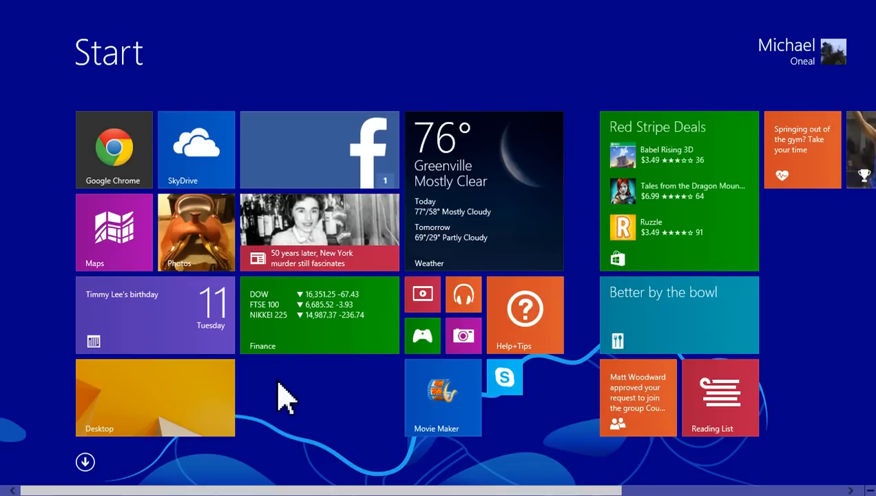
mouse_move(258, 355)
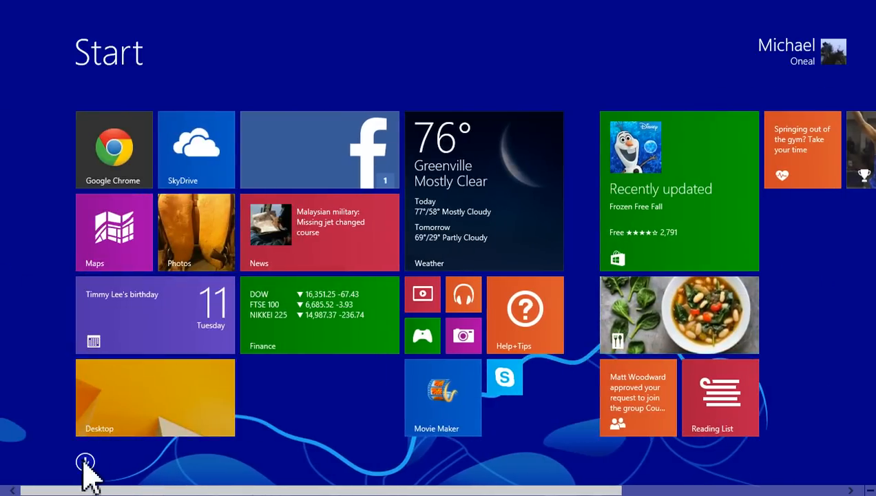
Show the Apps view, scroll right to Microsoft Office 2013 and reveal OneNote 2013's app commands
left_click(85, 462)
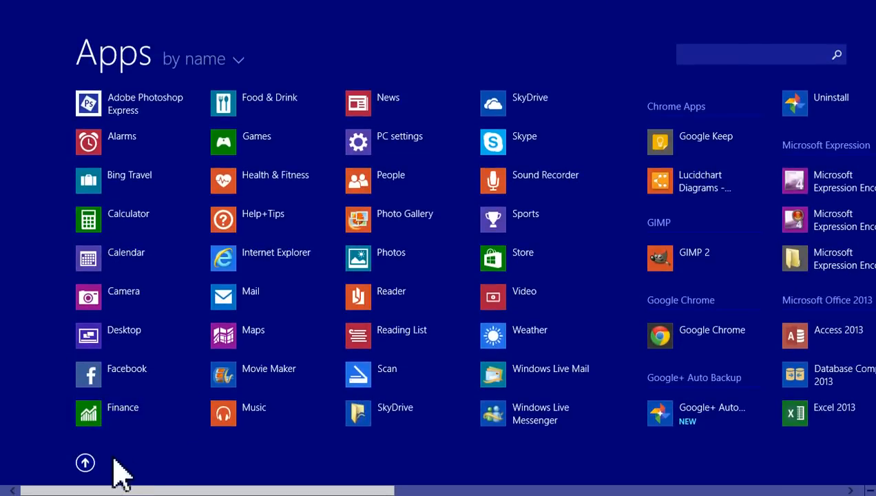
left_click(86, 463)
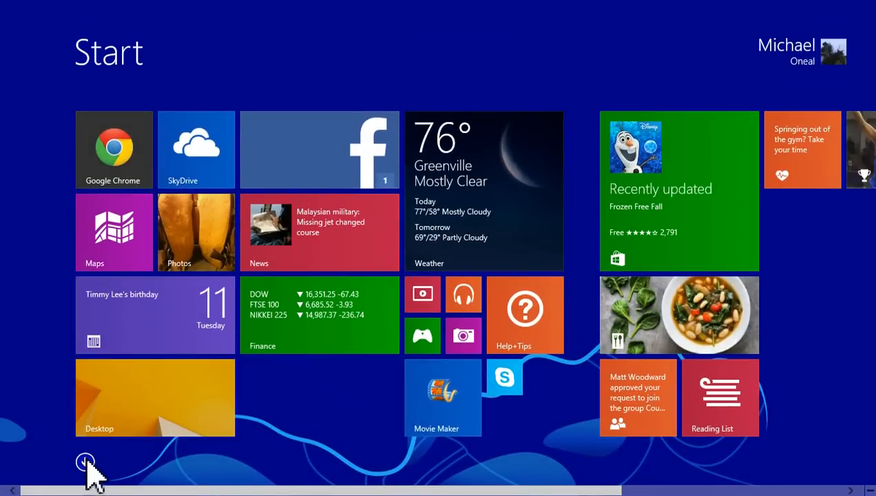
left_click(85, 463)
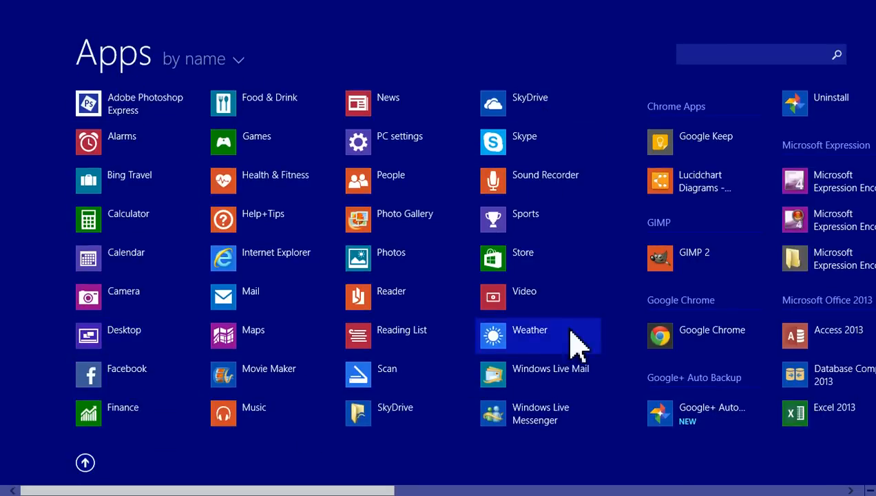
scroll("right", 3)
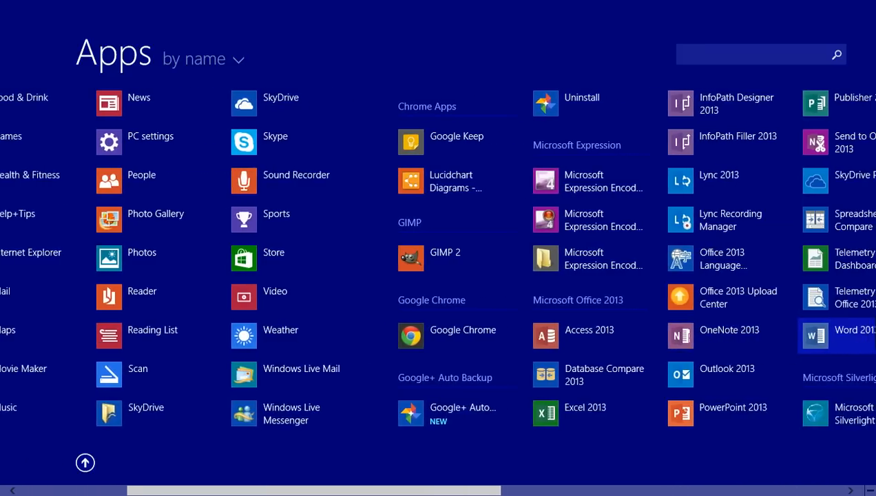
scroll("right", 3)
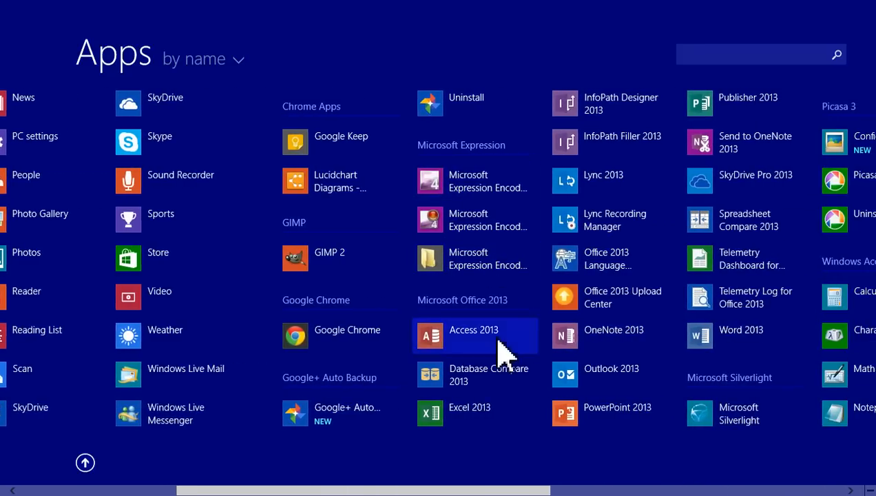
mouse_move(609, 336)
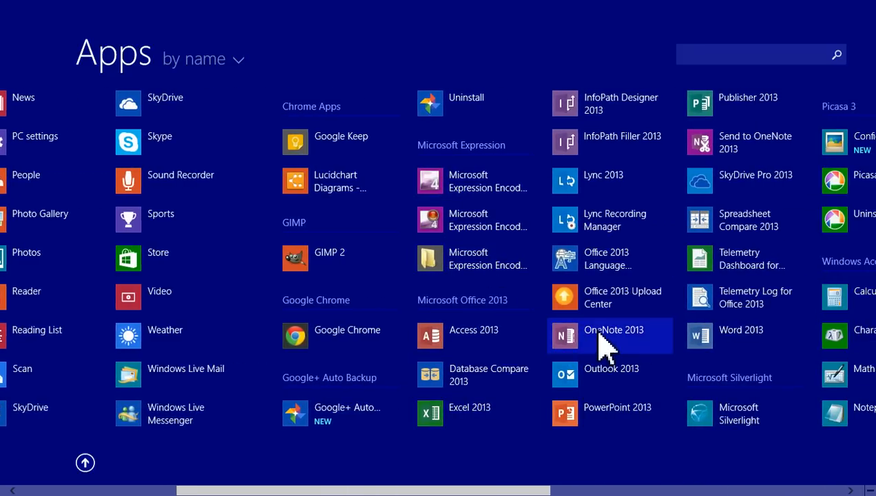
mouse_move(571, 378)
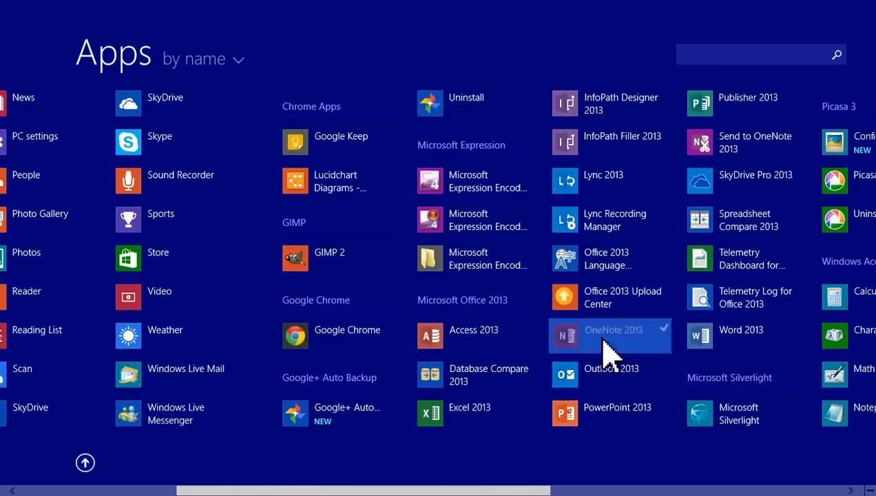
right_click(609, 336)
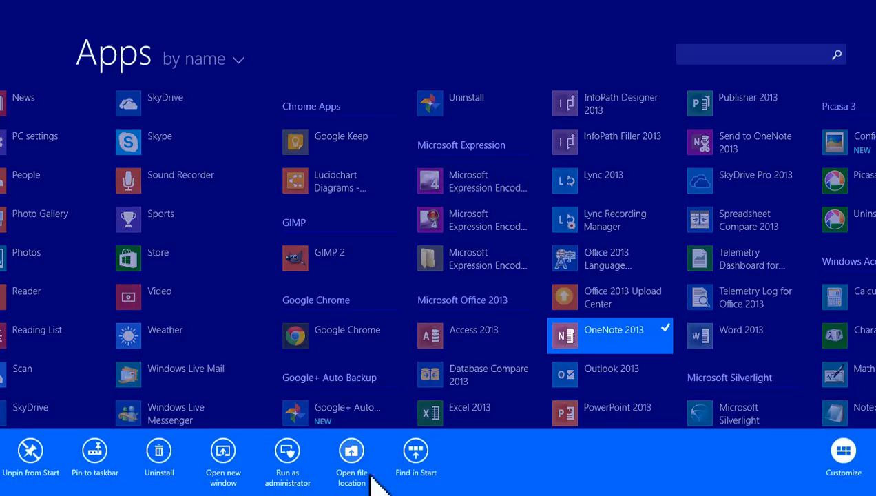
mouse_move(365, 21)
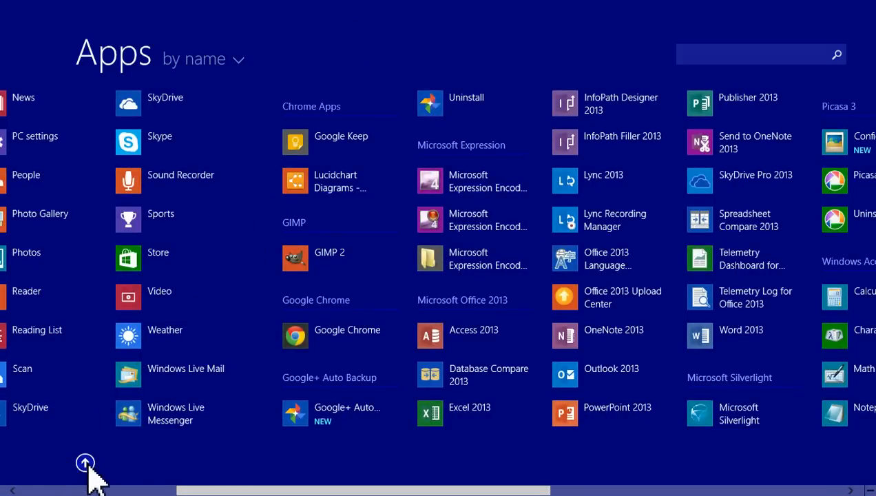
Launch OneNote 2013 from the Apps list, landing on an empty untitled page in the Screenshots notebook
left_click(85, 463)
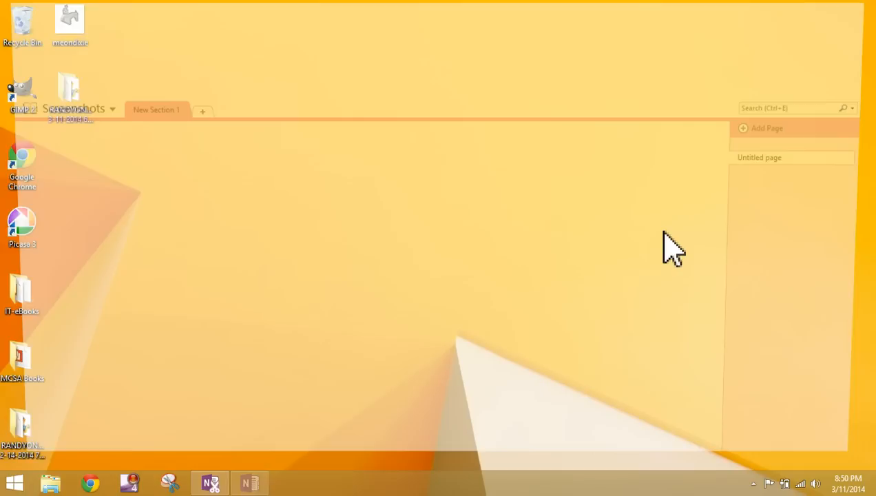
left_click(249, 481)
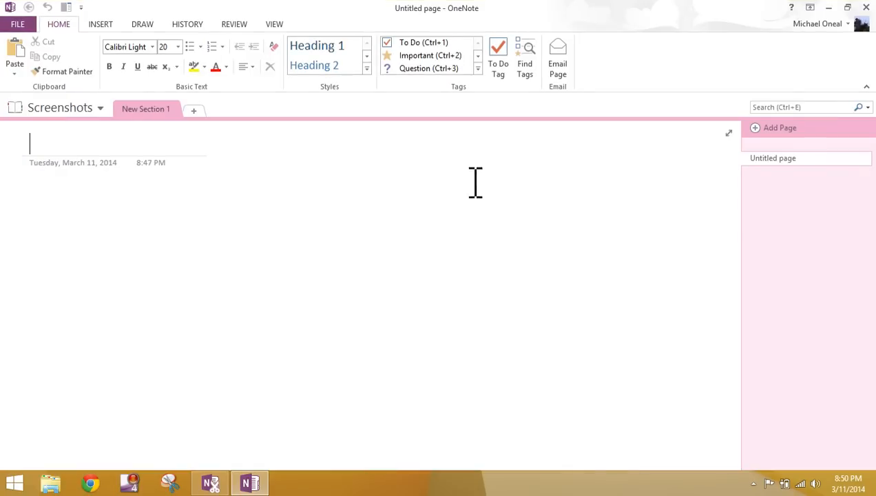
mouse_move(38, 438)
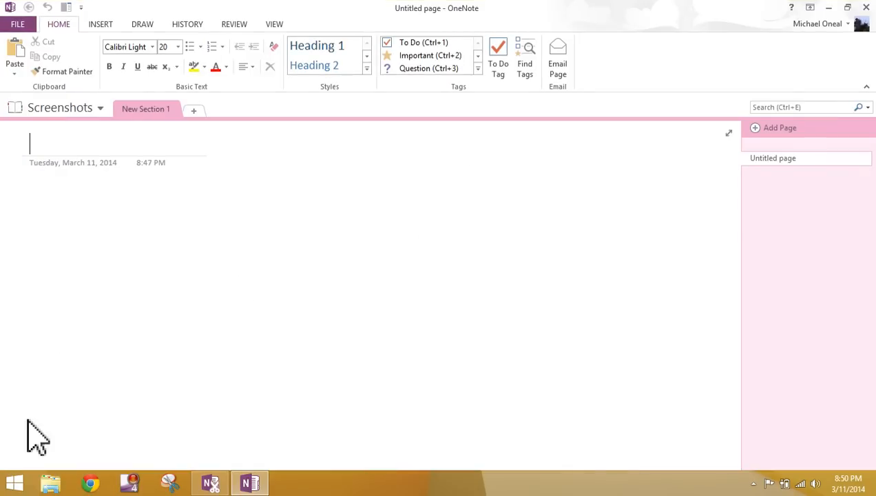
mouse_move(15, 468)
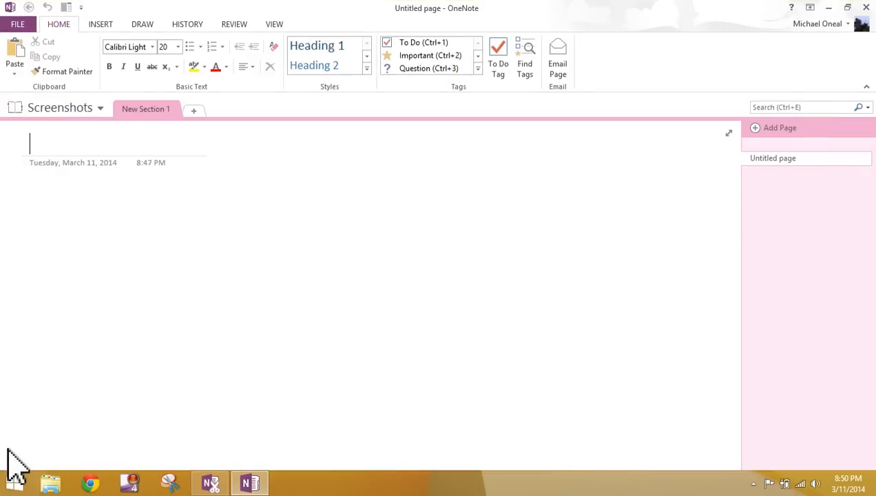
mouse_move(22, 297)
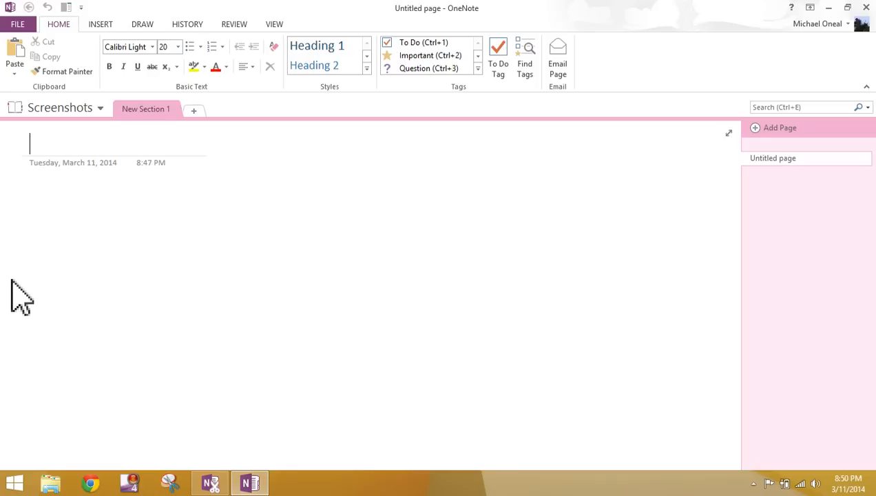
mouse_move(148, 312)
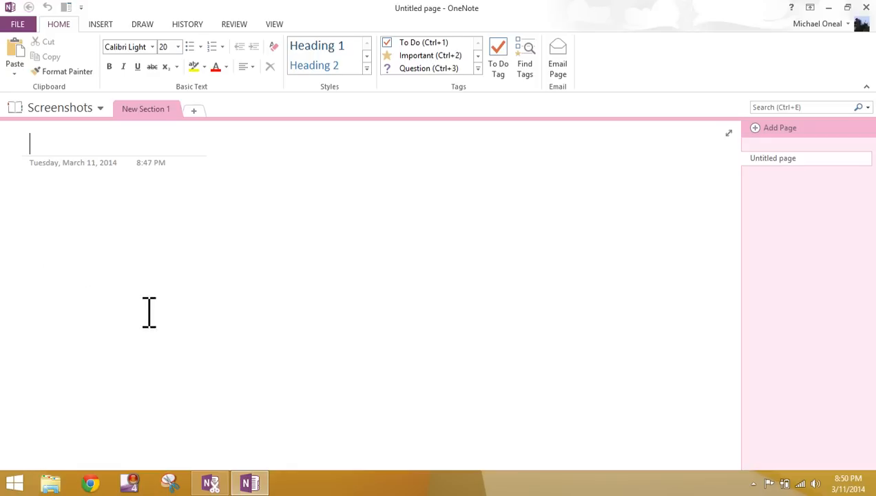
mouse_move(740, 52)
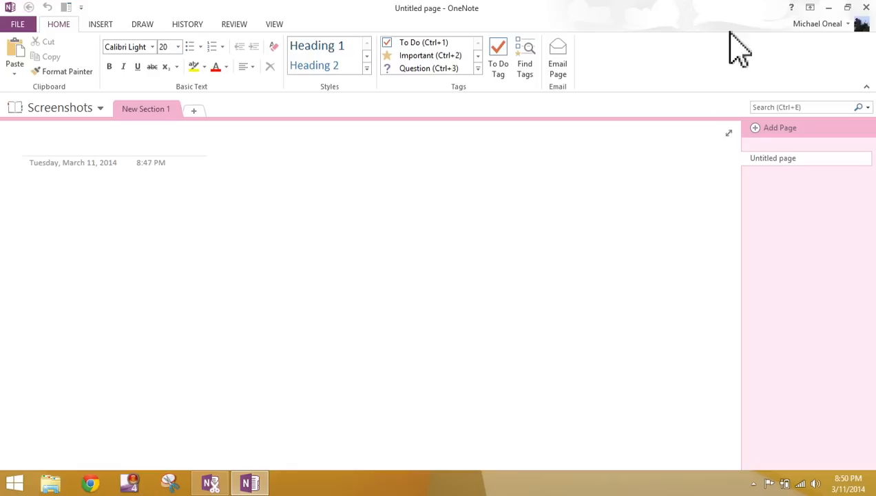
mouse_move(736, 85)
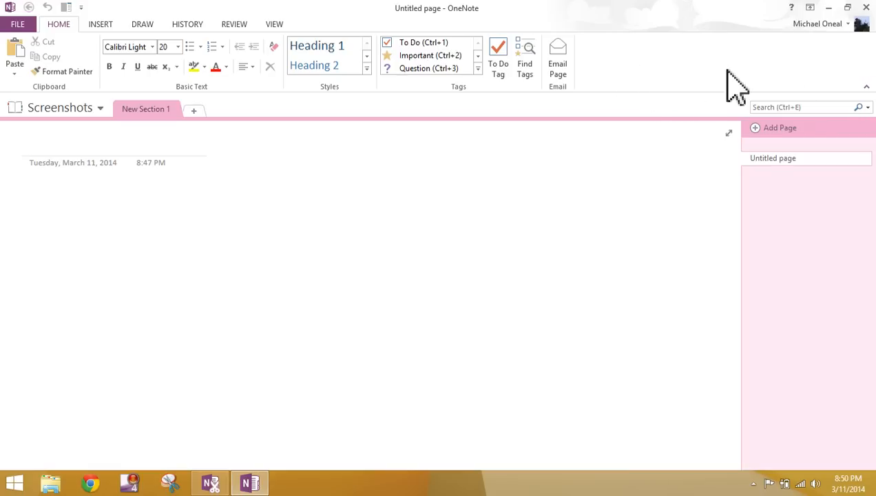
mouse_move(519, 267)
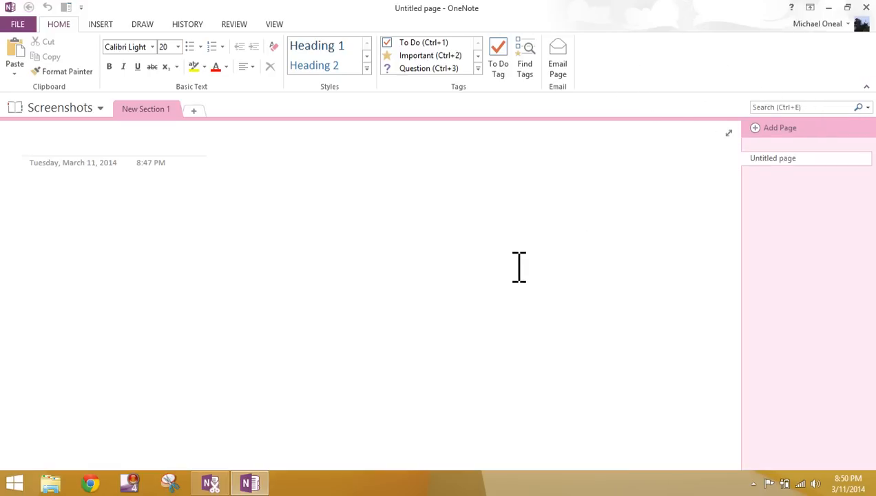
mouse_move(545, 201)
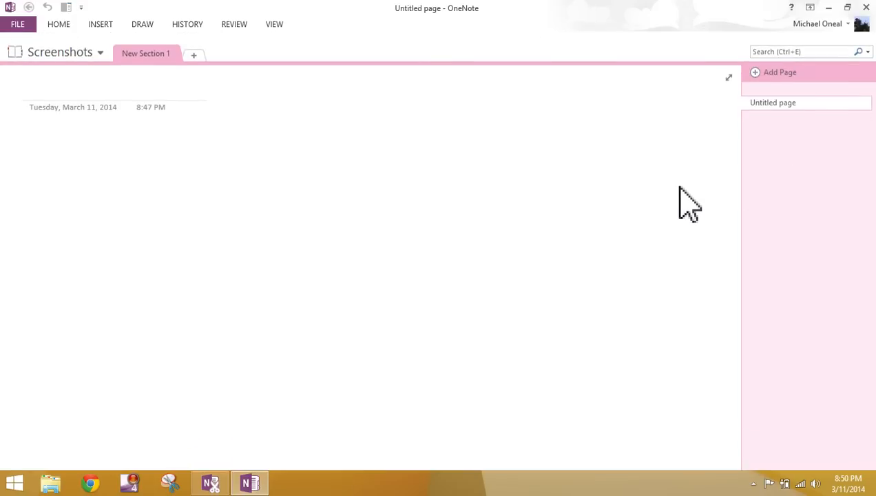
mouse_move(665, 158)
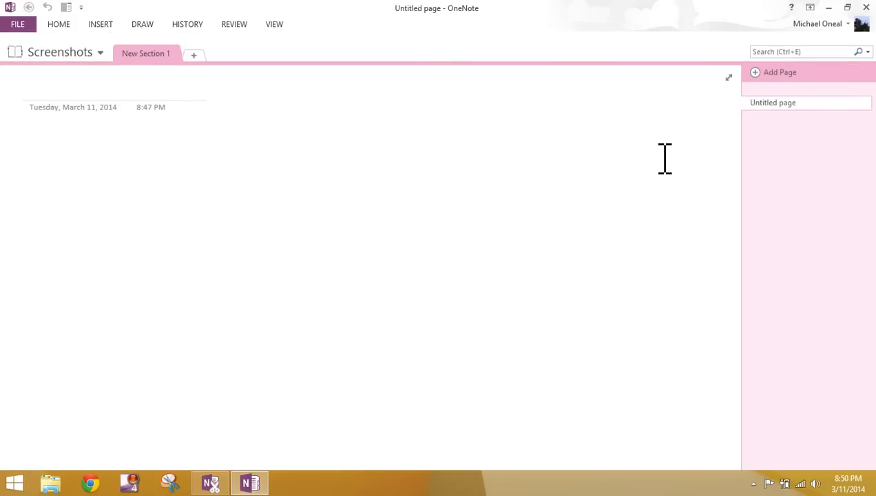
mouse_move(538, 78)
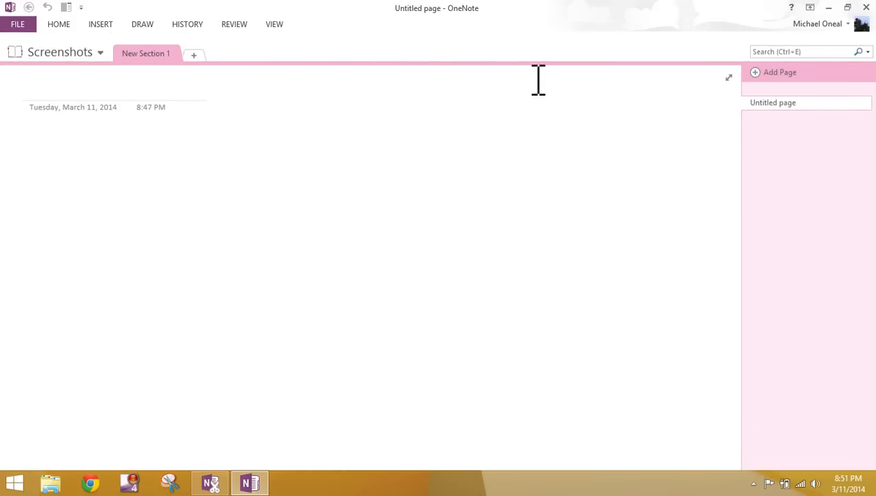
mouse_move(856, 58)
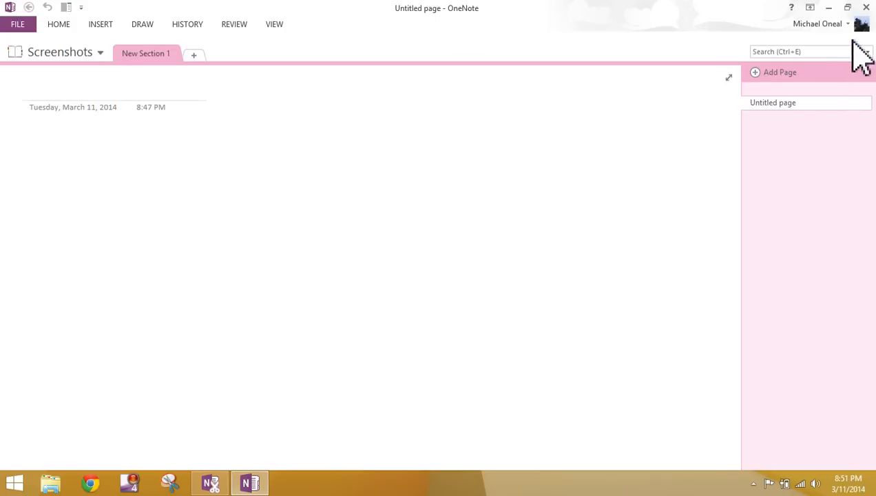
left_click(810, 9)
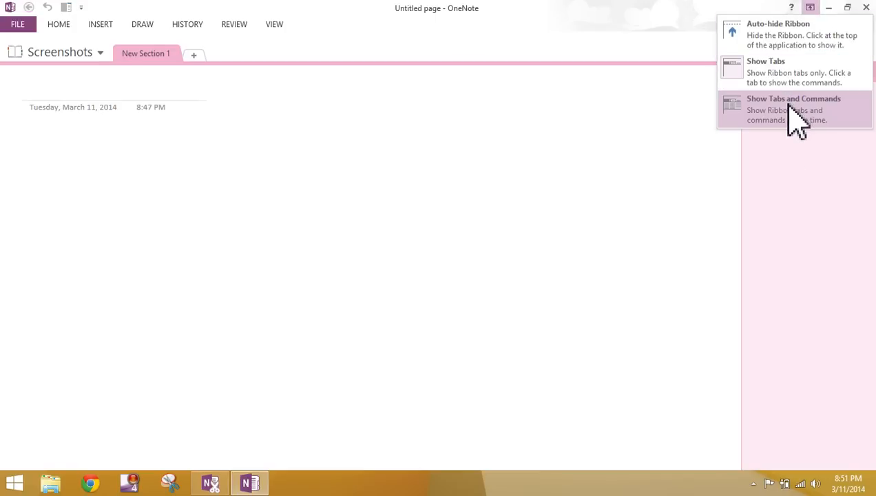
left_click(793, 109)
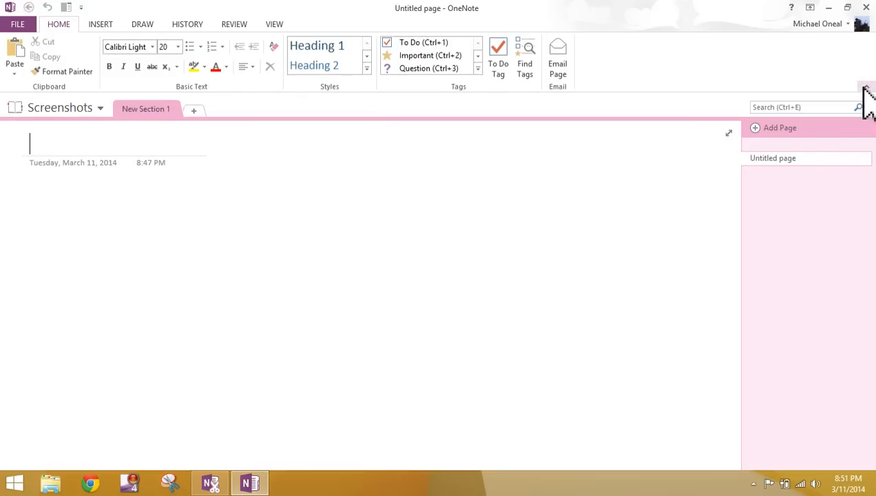
mouse_move(867, 94)
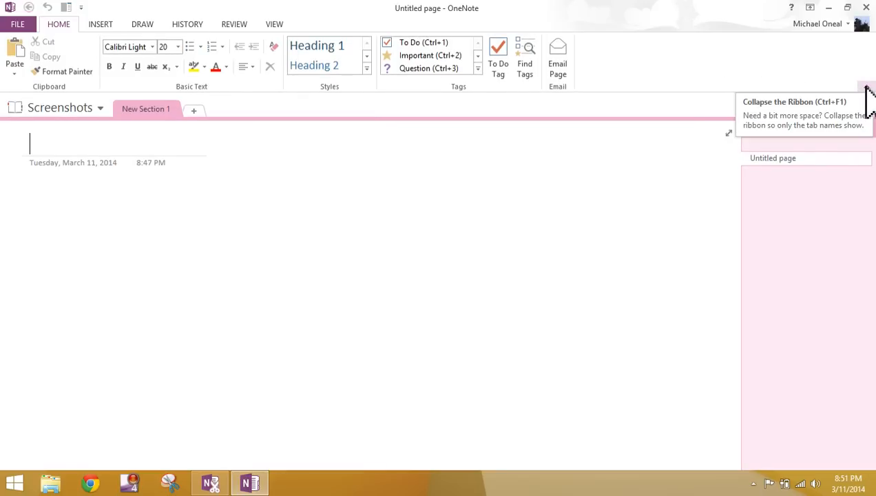
left_click(868, 90)
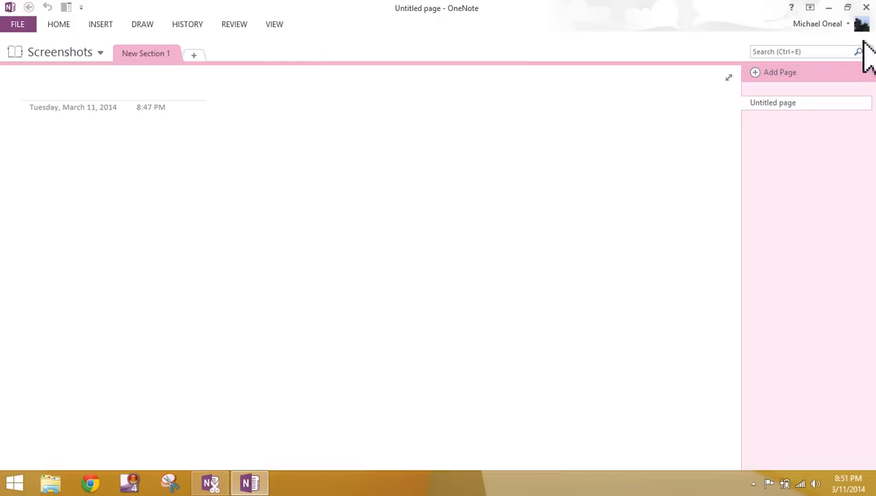
mouse_move(496, 58)
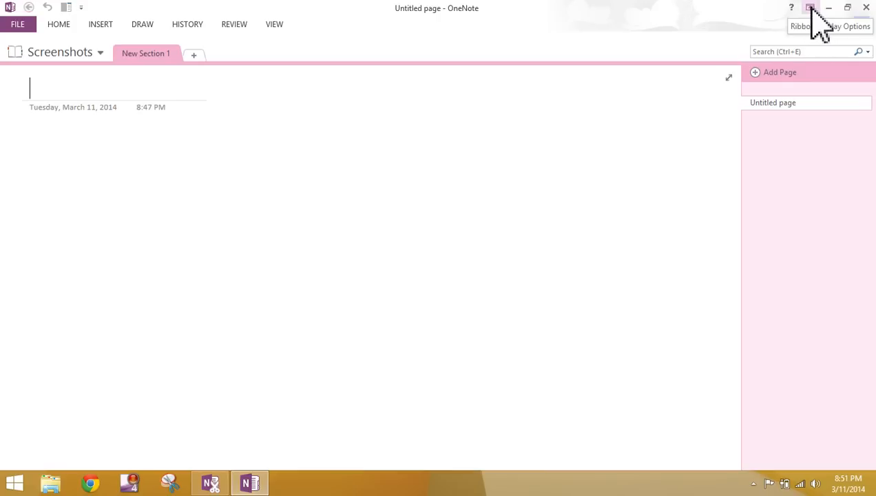
left_click(811, 9)
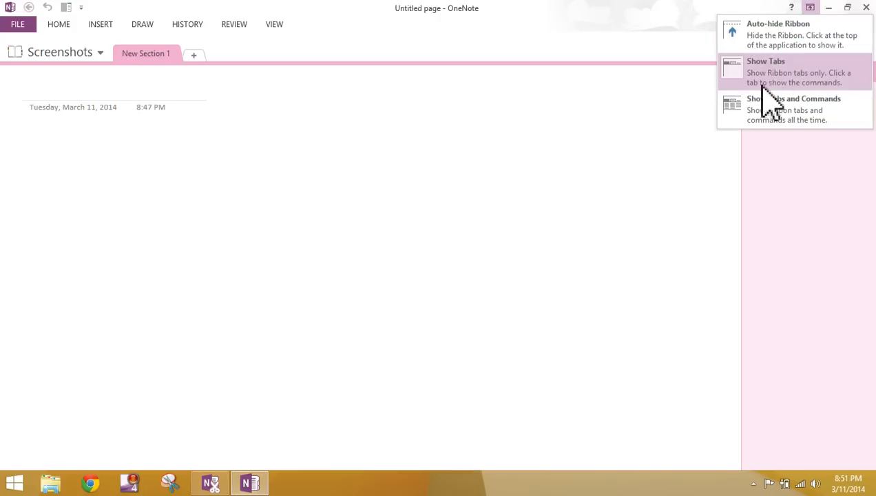
mouse_move(799, 109)
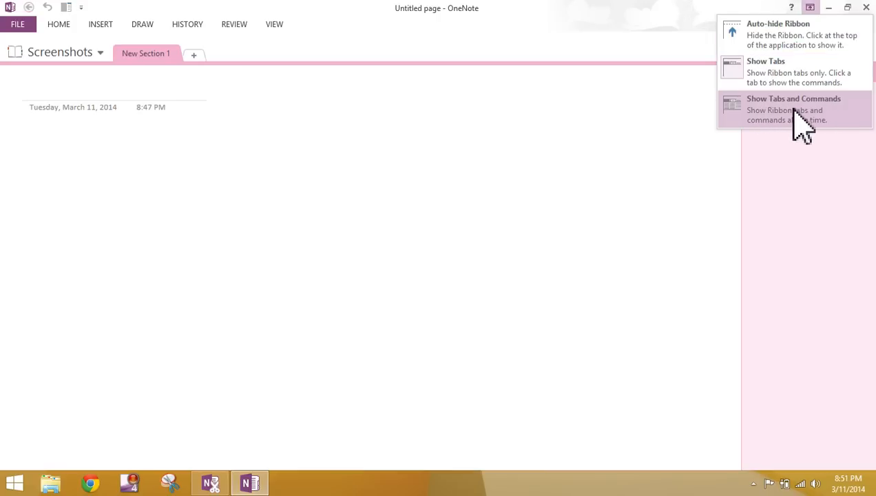
left_click(793, 100)
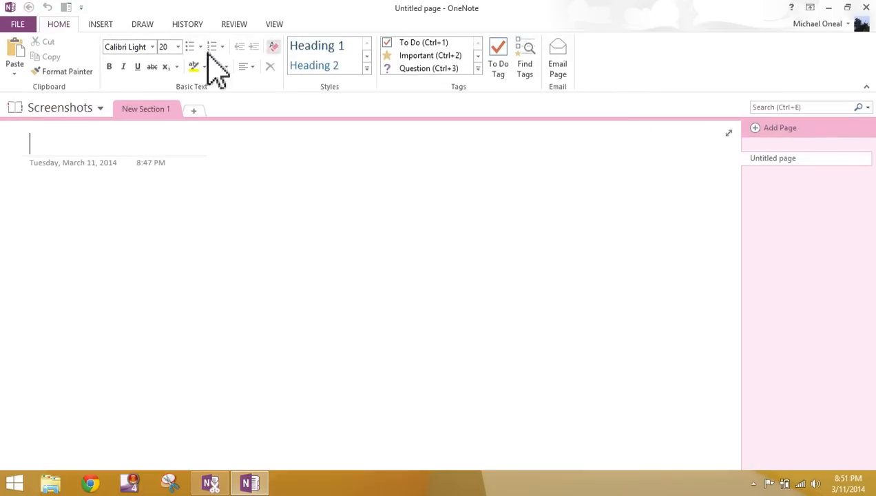
mouse_move(771, 113)
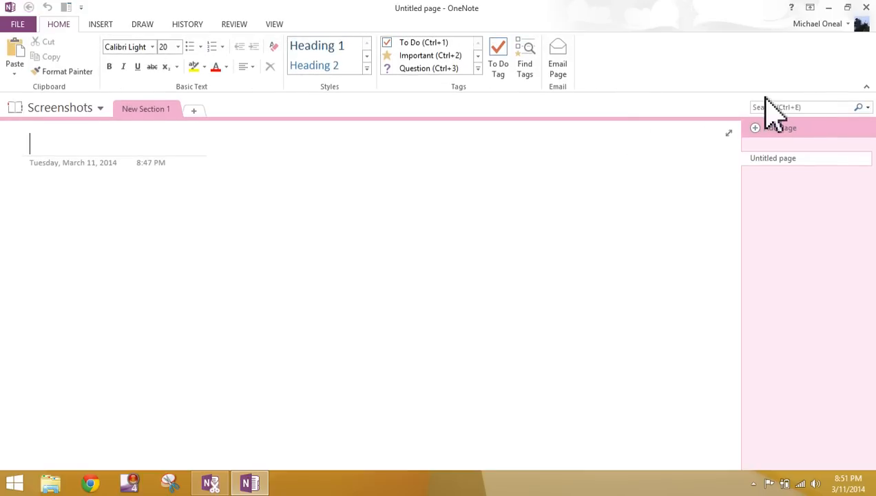
mouse_move(530, 138)
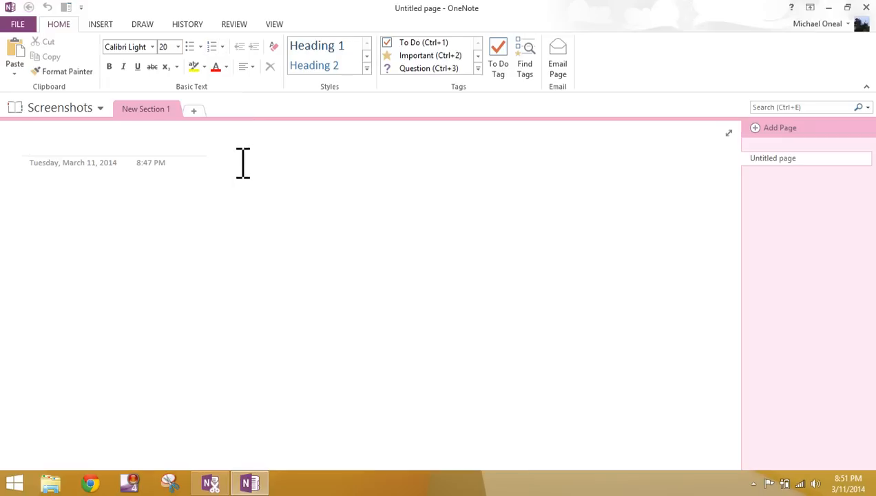
mouse_move(217, 220)
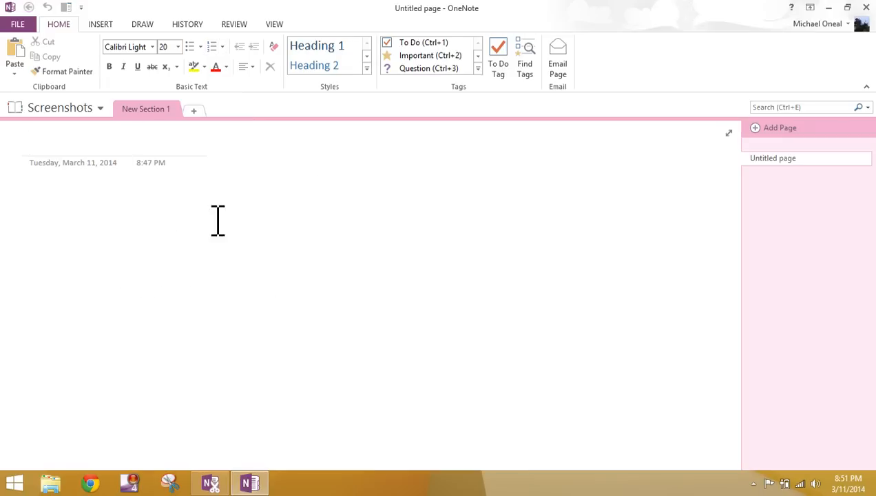
mouse_move(248, 231)
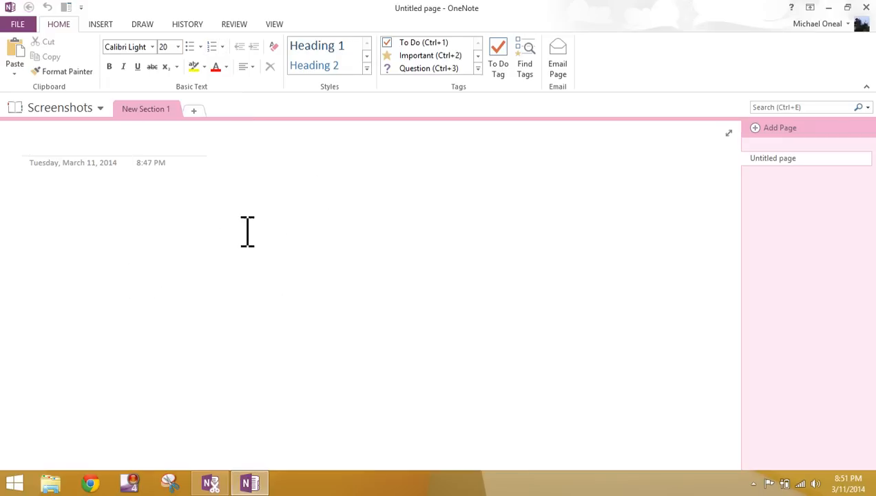
mouse_move(375, 251)
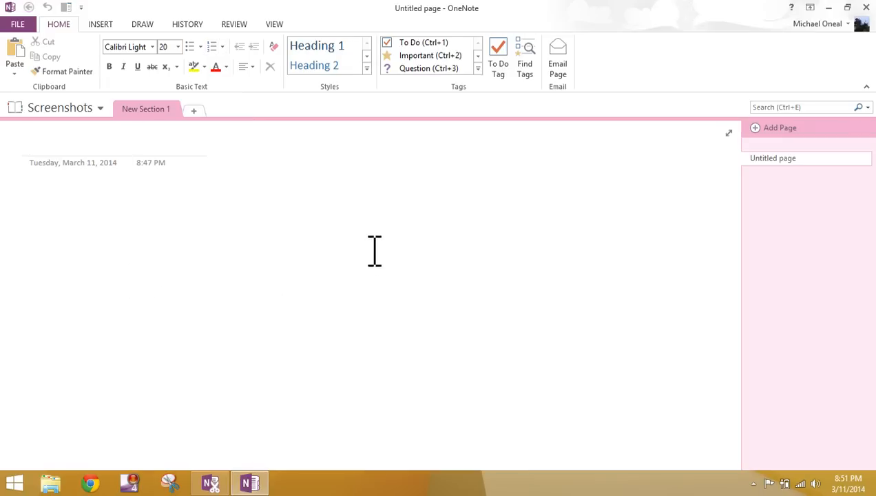
mouse_move(104, 237)
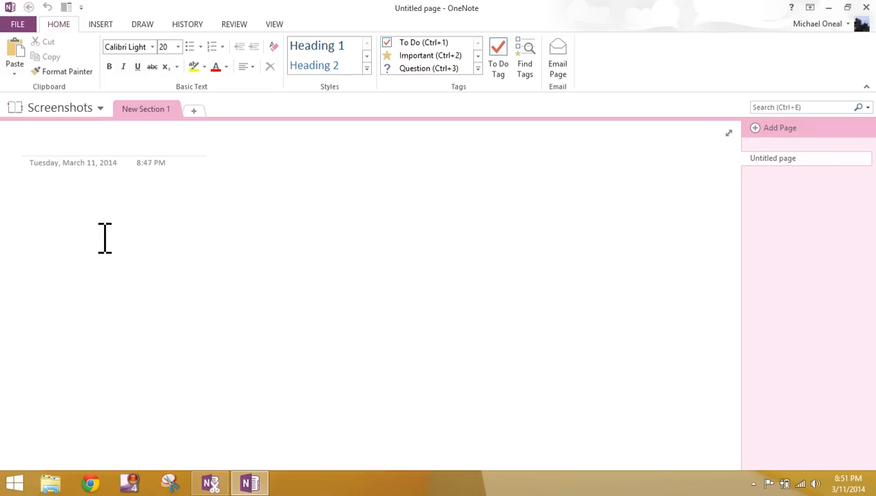
mouse_move(405, 229)
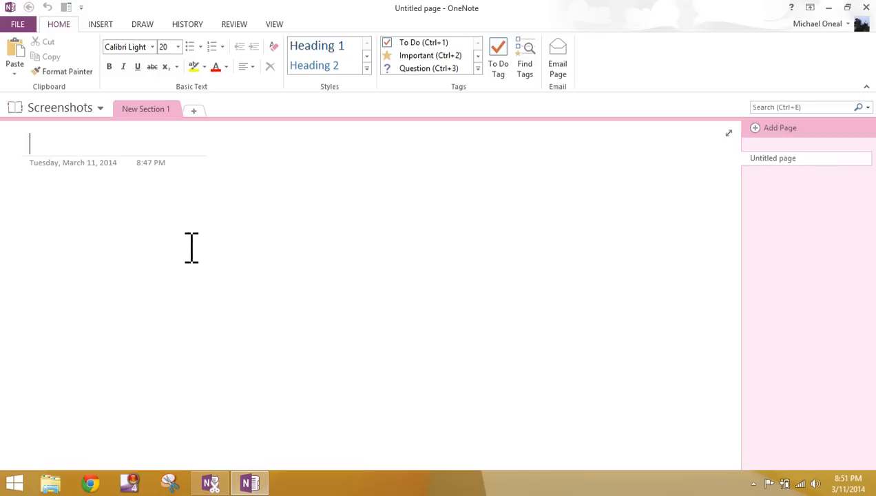
mouse_move(222, 163)
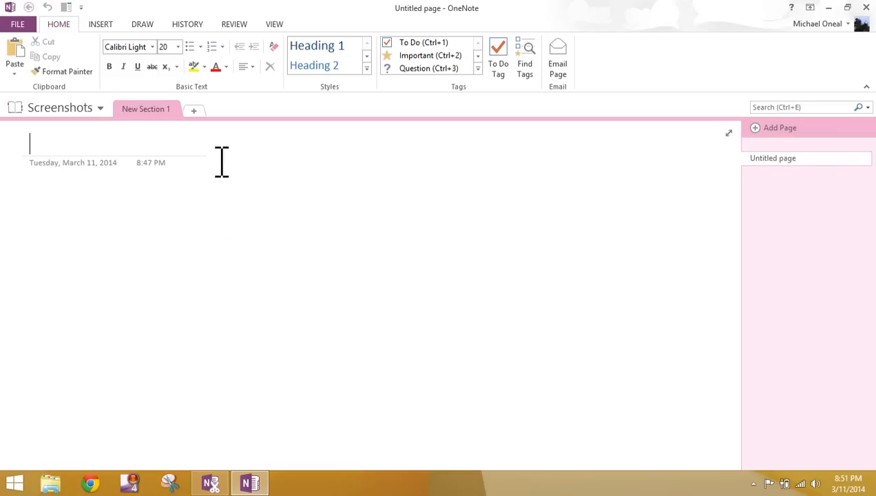
mouse_move(235, 157)
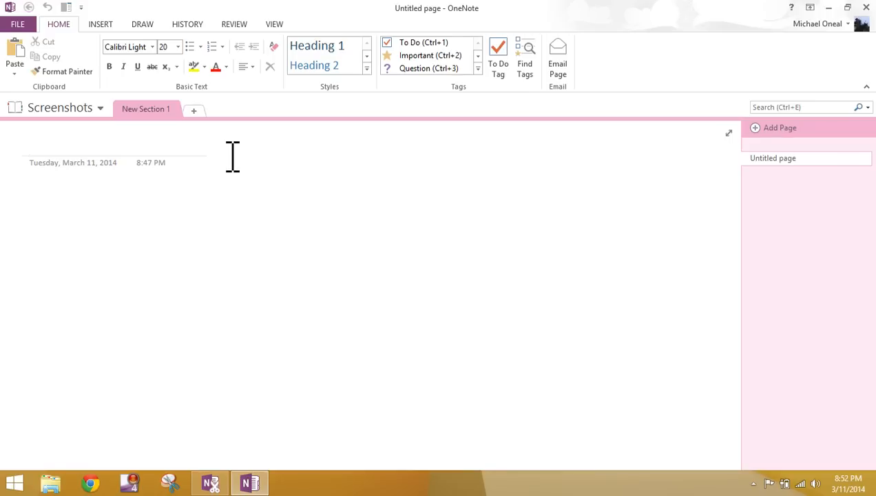
mouse_move(324, 135)
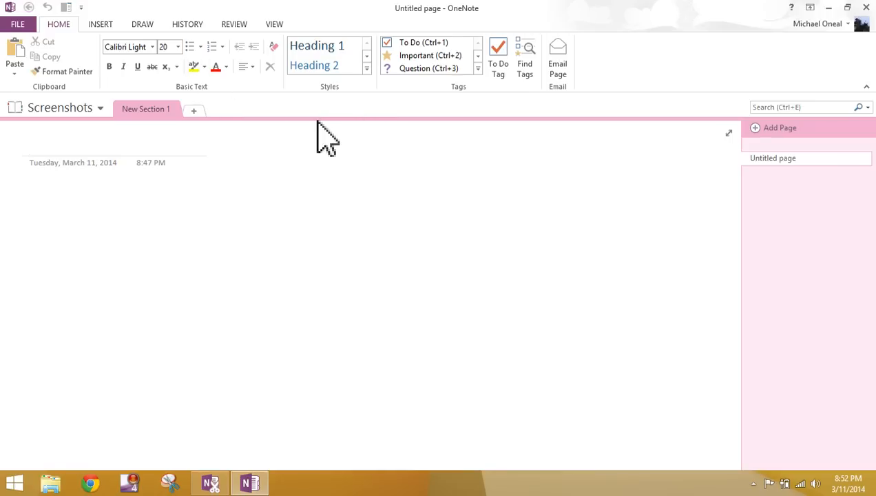
mouse_move(160, 76)
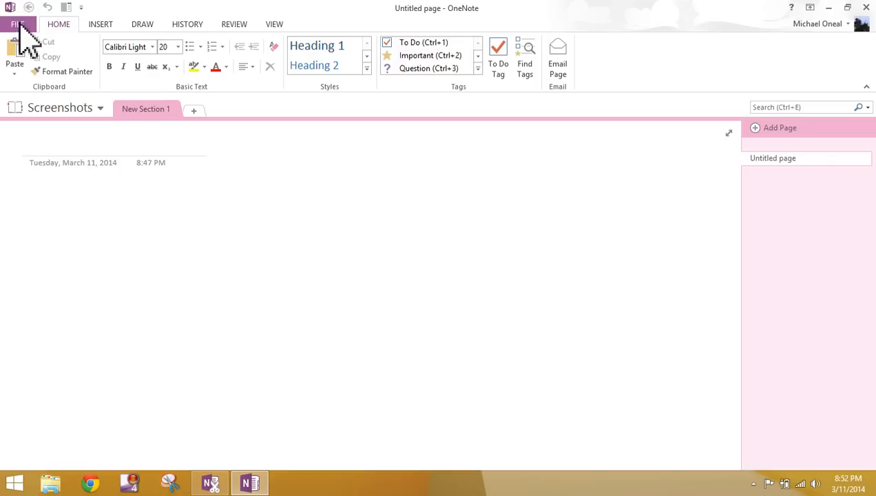
mouse_move(34, 48)
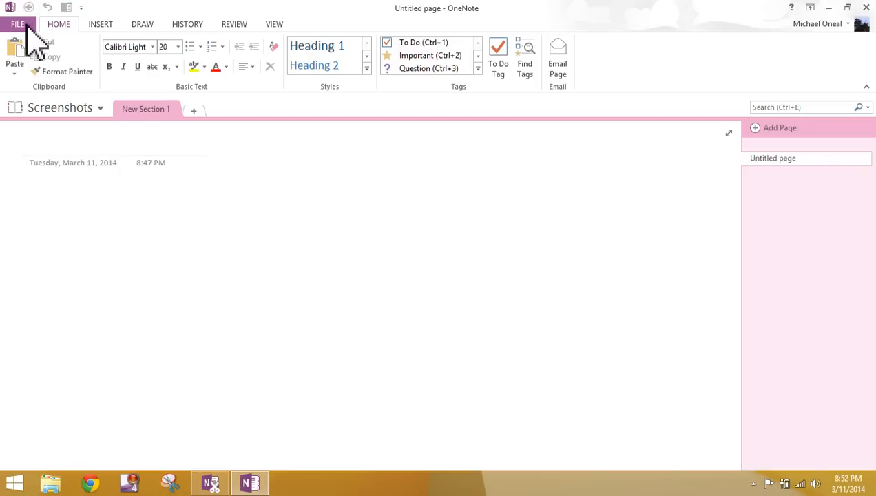
left_click(30, 142)
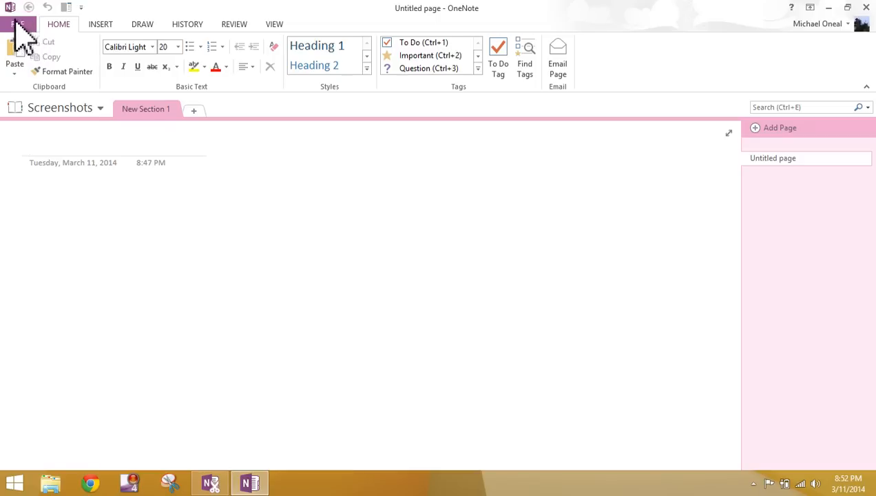
mouse_move(28, 52)
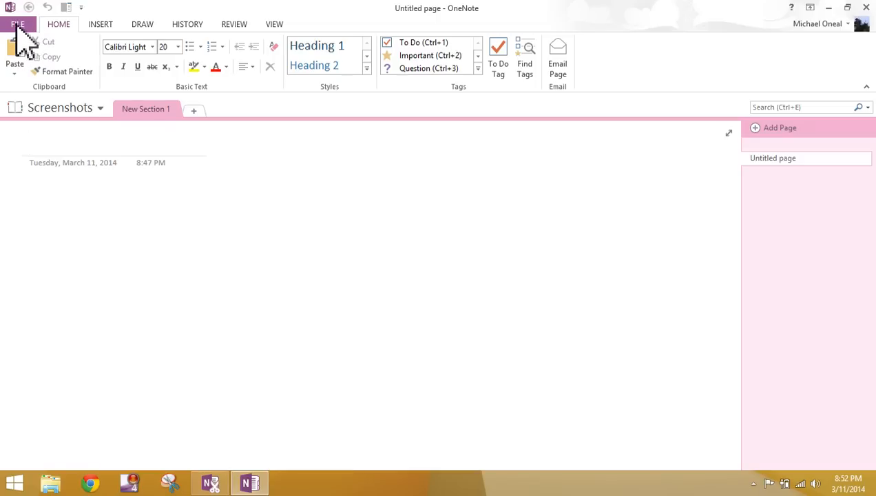
Show the backstage Info page listing the Microsoft Login, Prospects and Screenshots notebooks
left_click(17, 24)
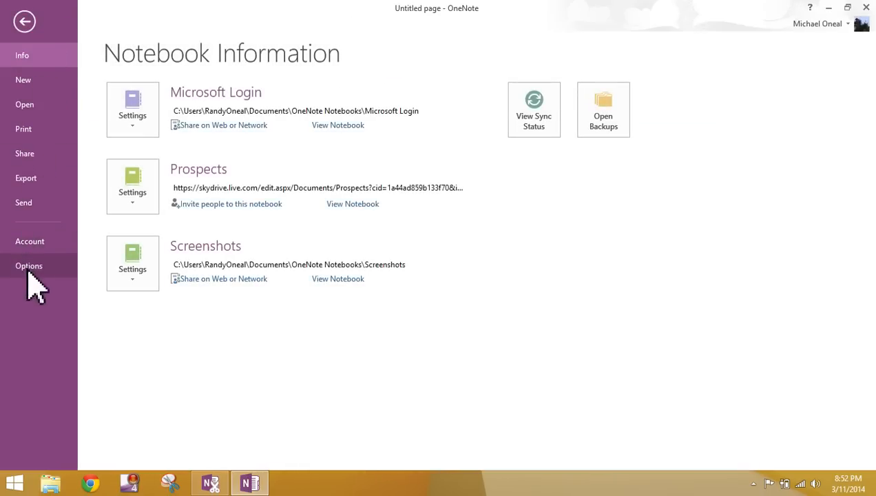
mouse_move(62, 34)
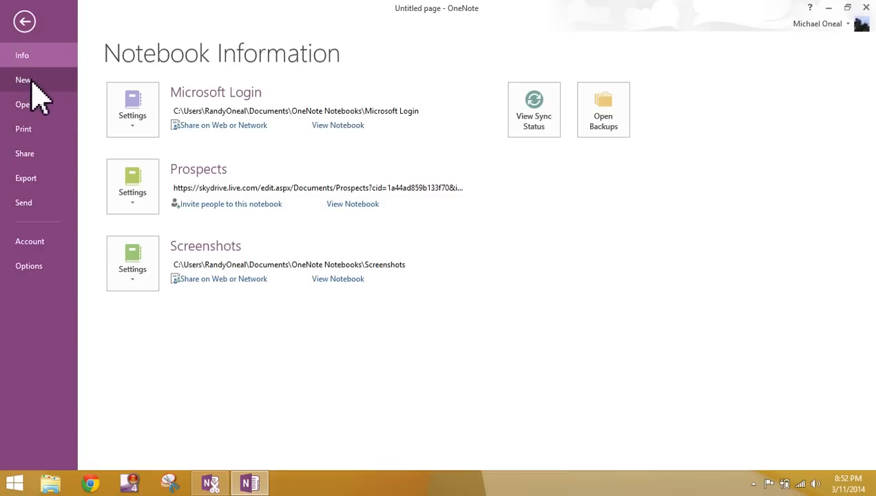
left_click(22, 80)
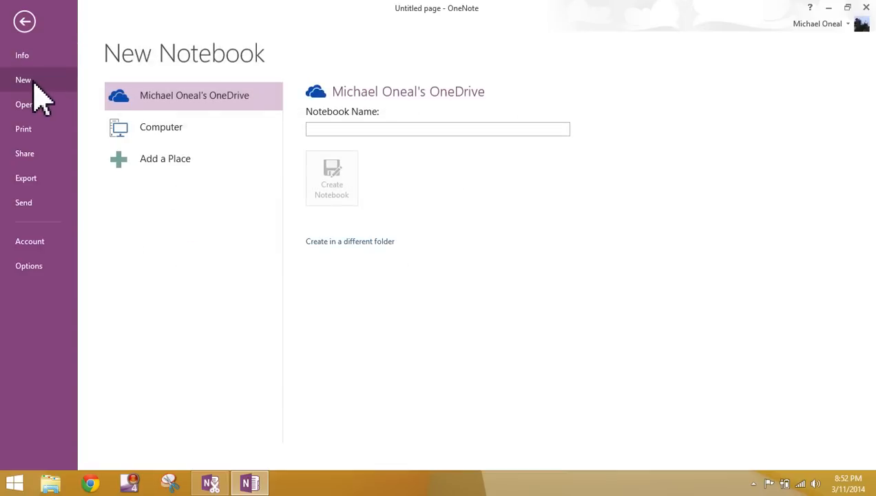
mouse_move(108, 86)
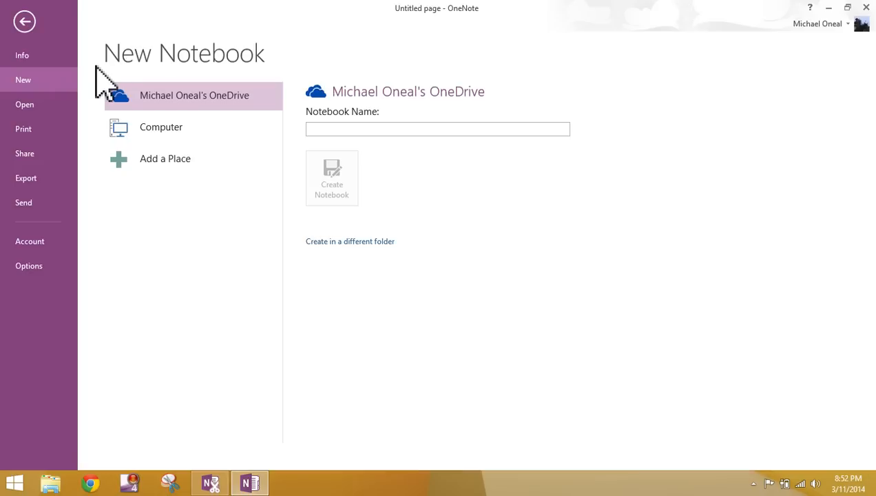
mouse_move(159, 135)
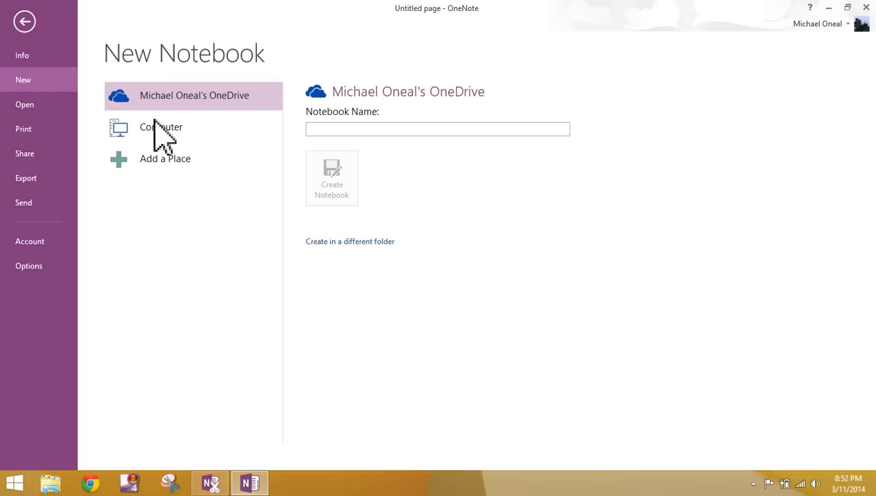
mouse_move(181, 170)
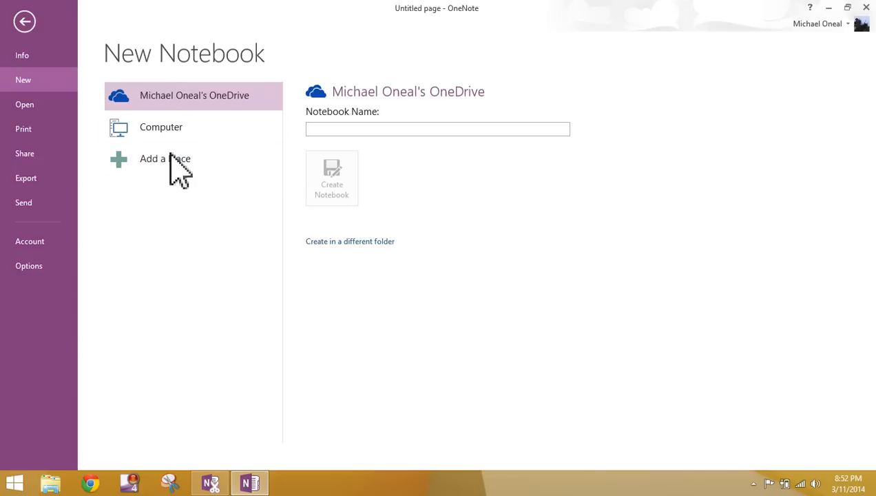
mouse_move(178, 121)
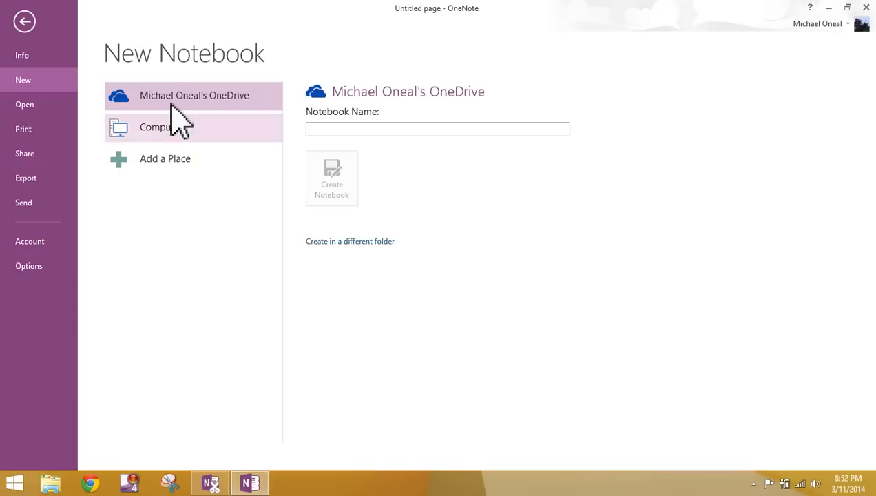
mouse_move(227, 162)
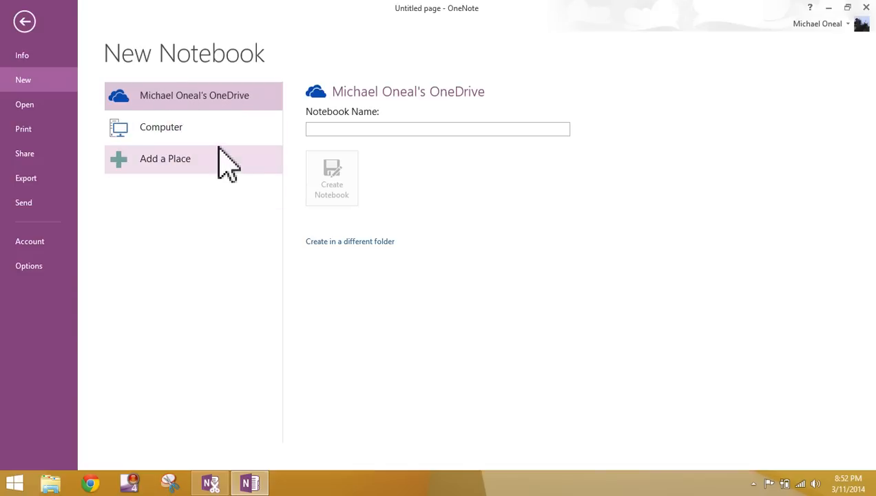
mouse_move(145, 108)
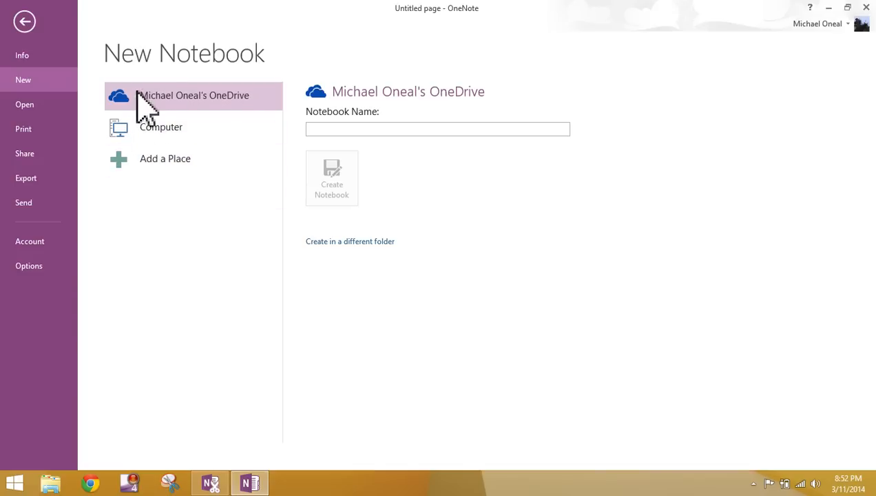
mouse_move(196, 124)
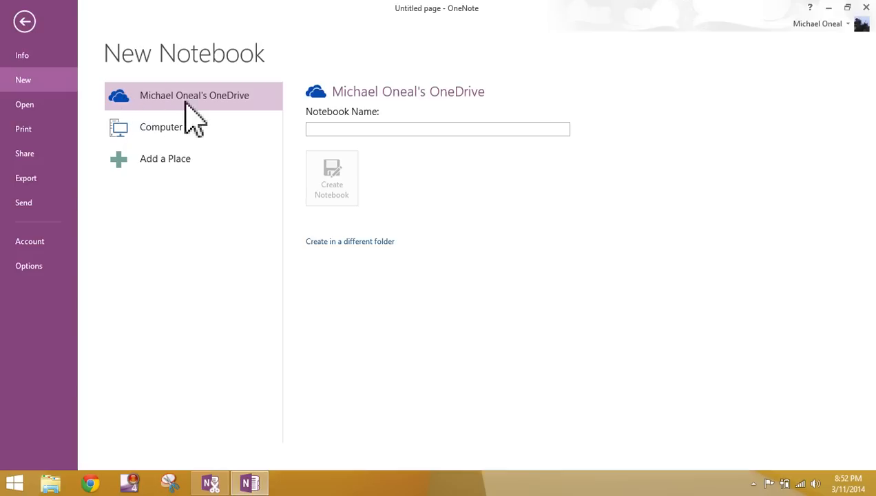
mouse_move(248, 112)
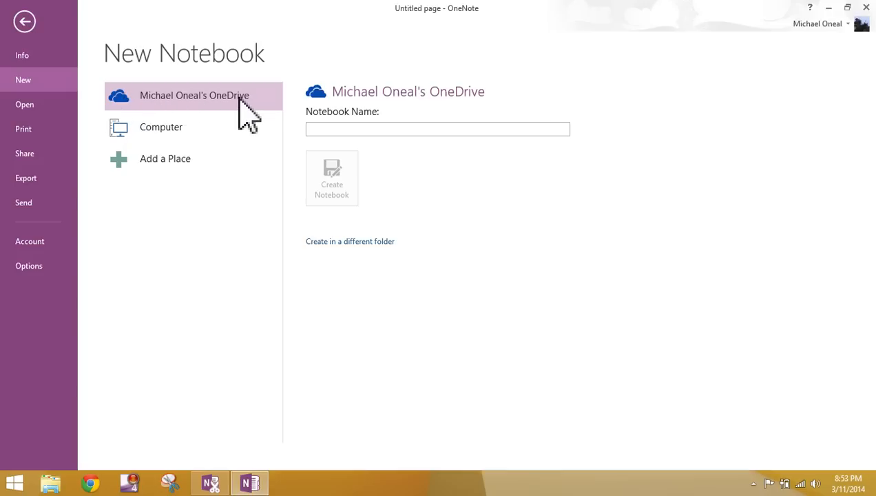
mouse_move(241, 110)
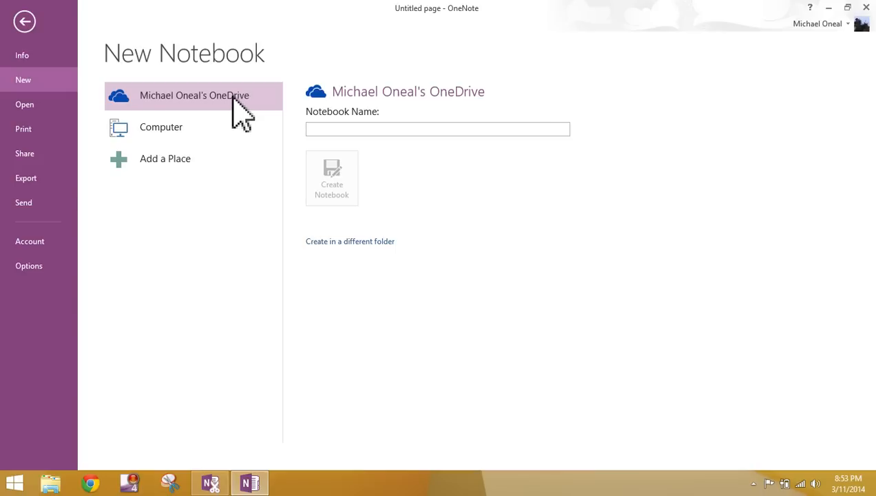
mouse_move(248, 124)
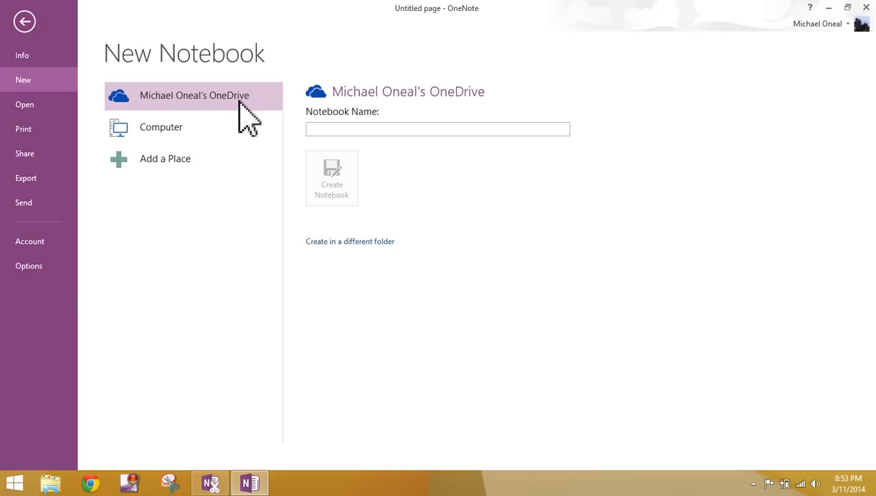
mouse_move(220, 127)
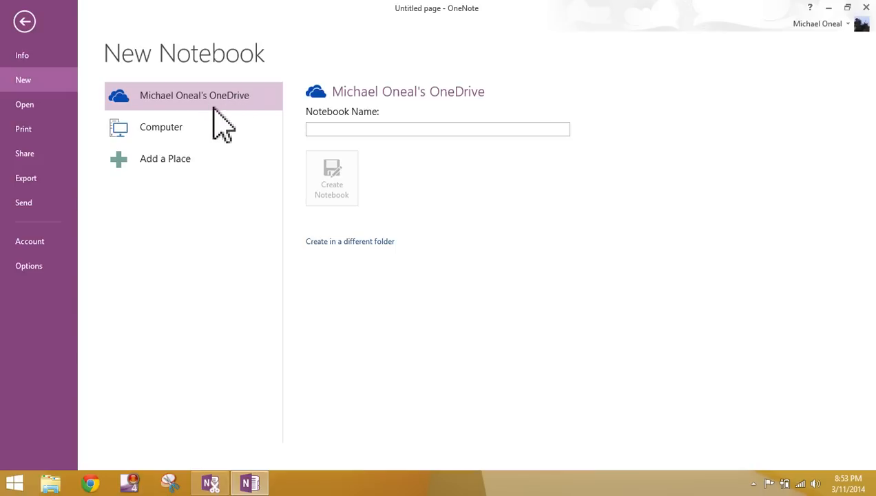
mouse_move(259, 113)
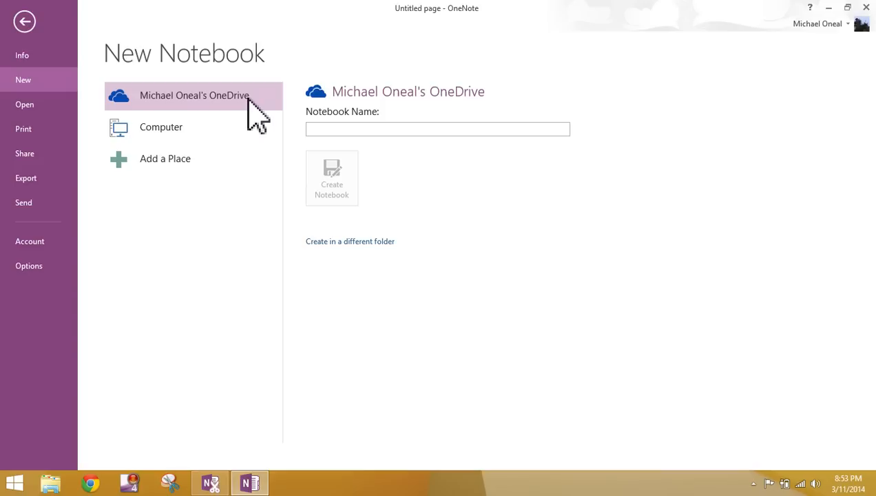
mouse_move(214, 89)
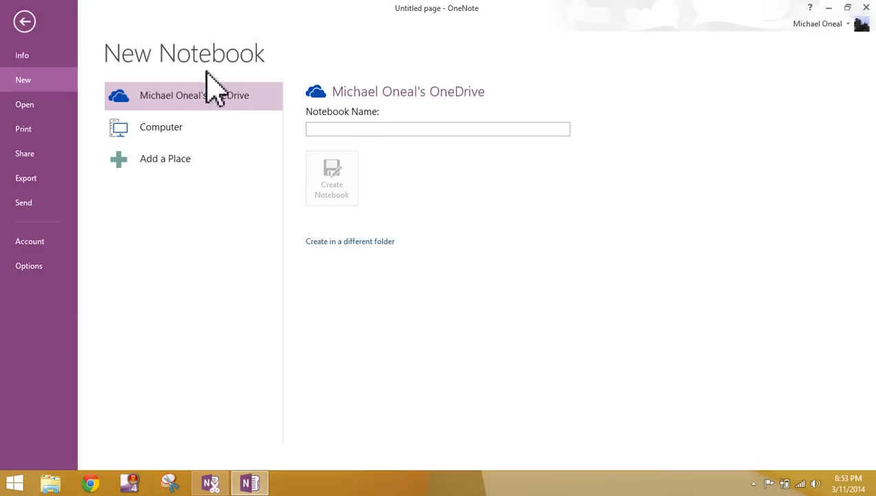
mouse_move(253, 167)
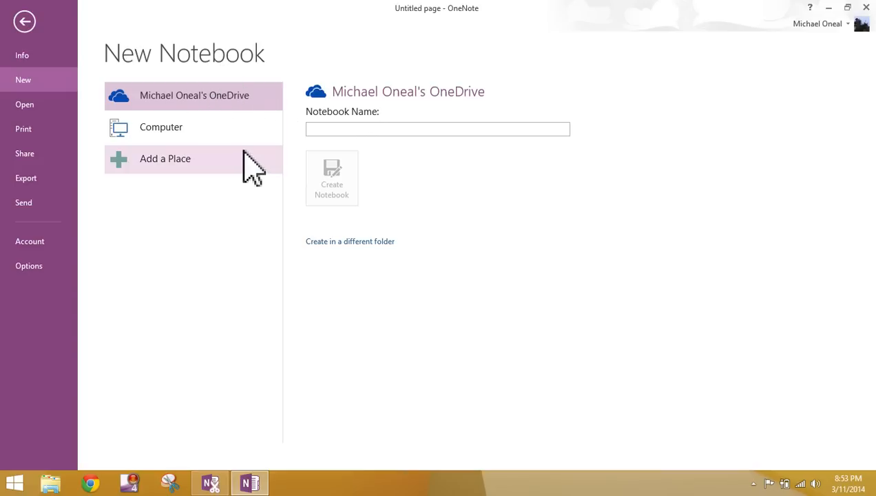
mouse_move(282, 186)
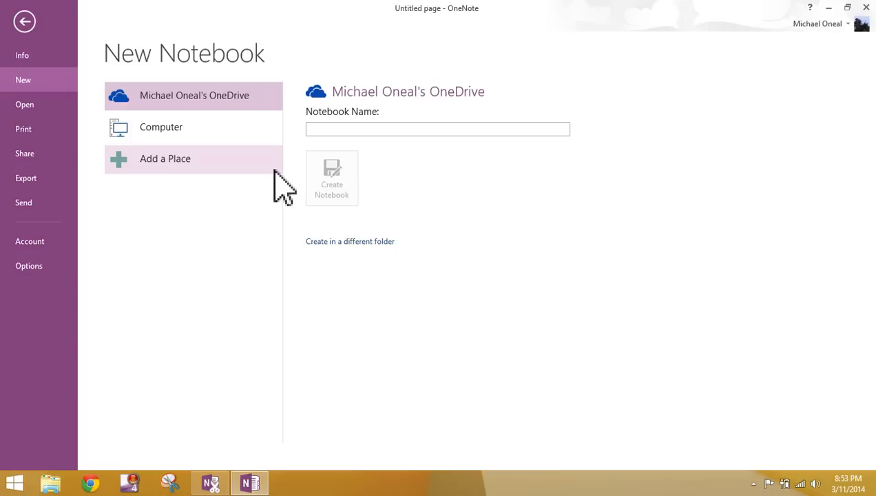
mouse_move(259, 110)
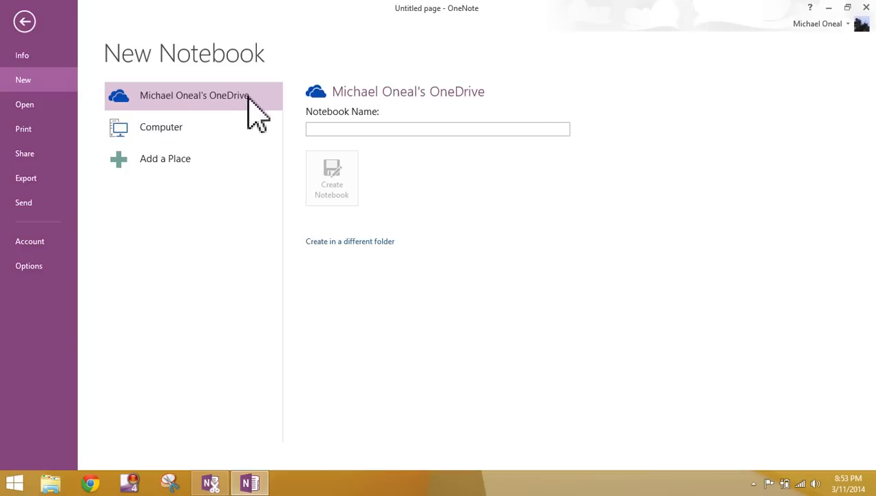
mouse_move(251, 44)
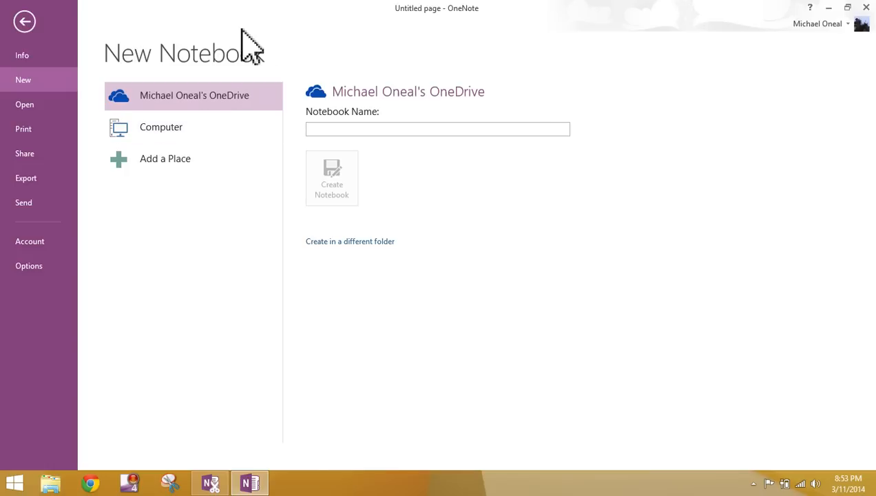
mouse_move(165, 158)
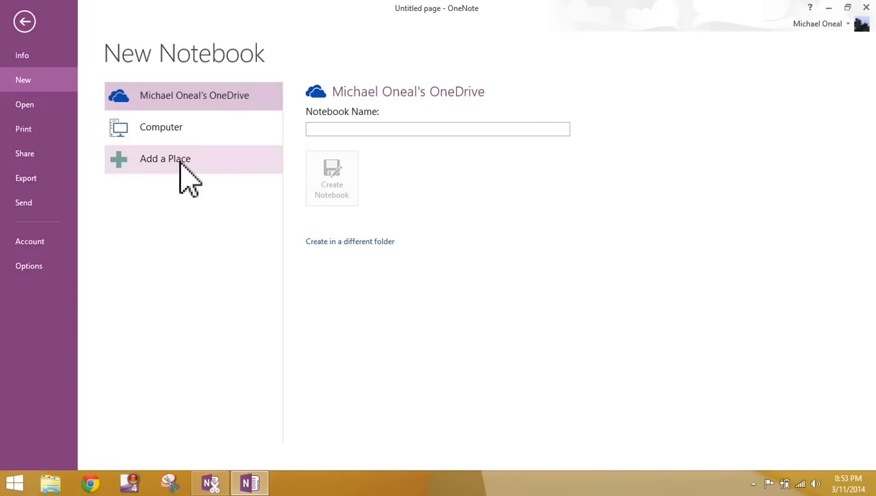
mouse_move(234, 176)
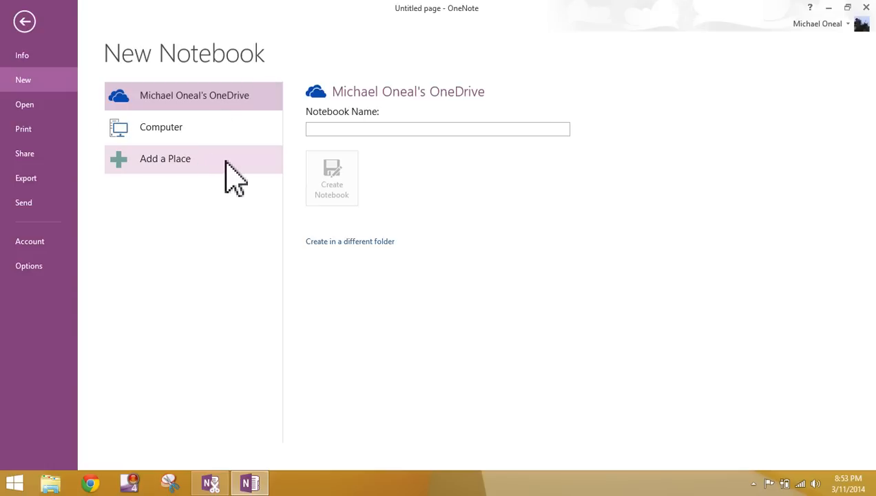
mouse_move(192, 179)
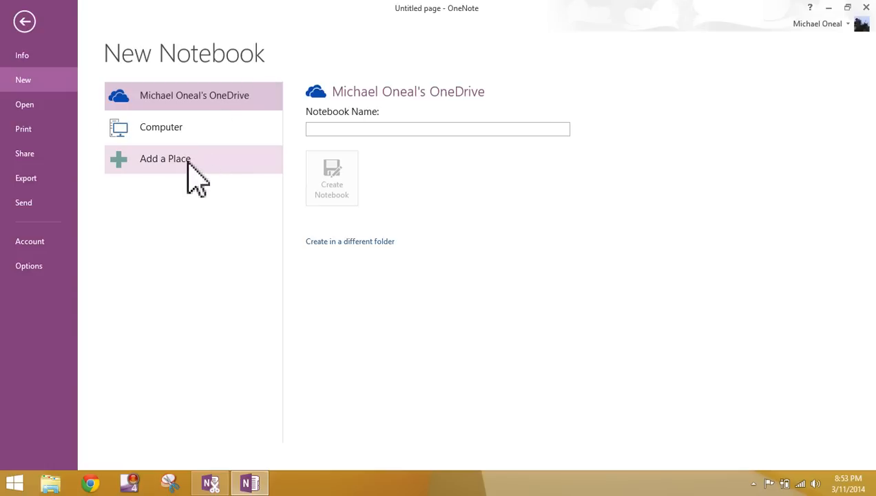
mouse_move(248, 218)
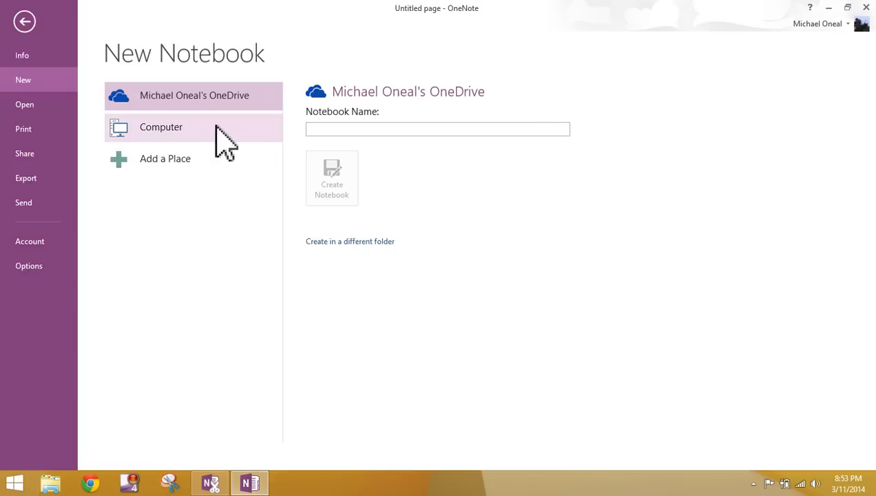
mouse_move(163, 135)
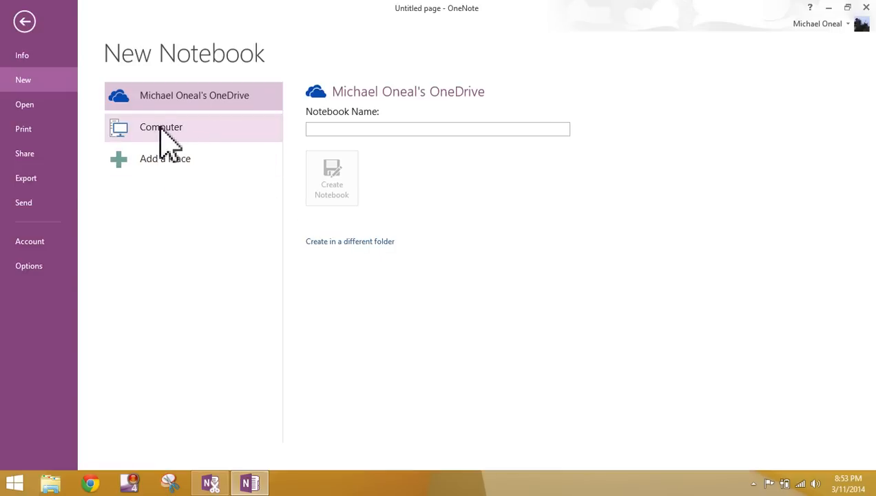
mouse_move(204, 148)
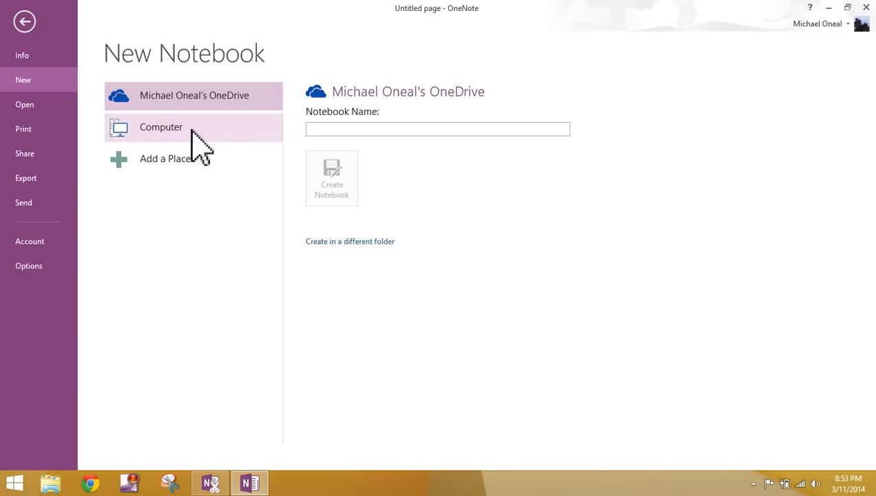
mouse_move(227, 140)
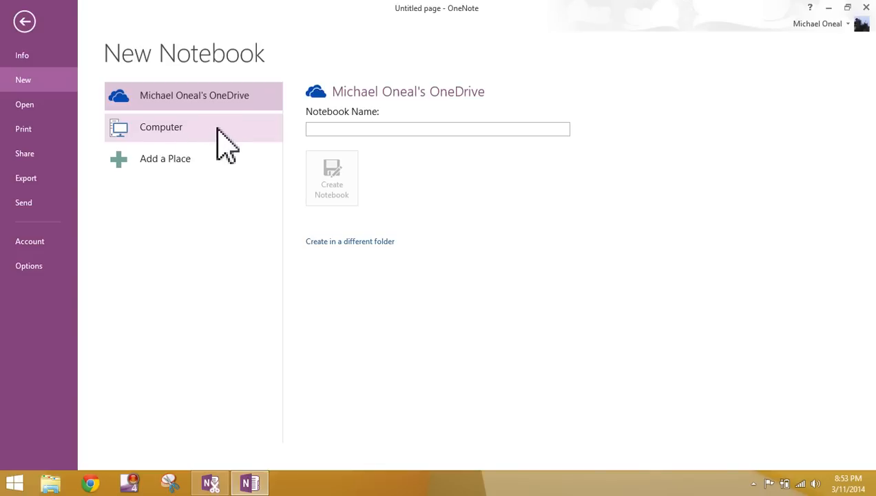
mouse_move(218, 137)
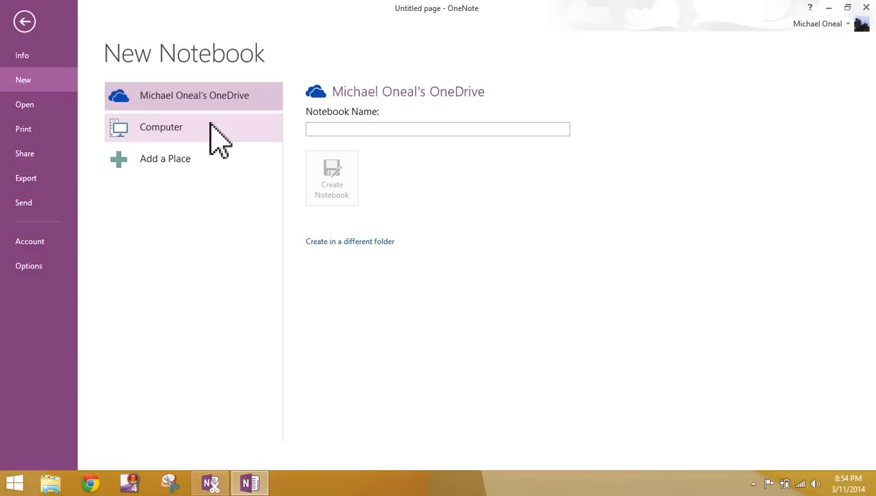
mouse_move(168, 135)
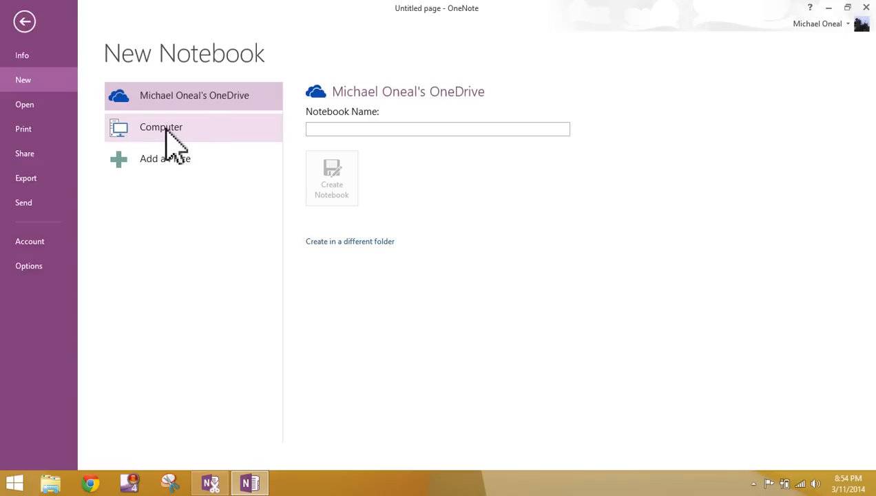
Choose Computer as the location and try to create a notebook named 'Home Bills'
left_click(161, 127)
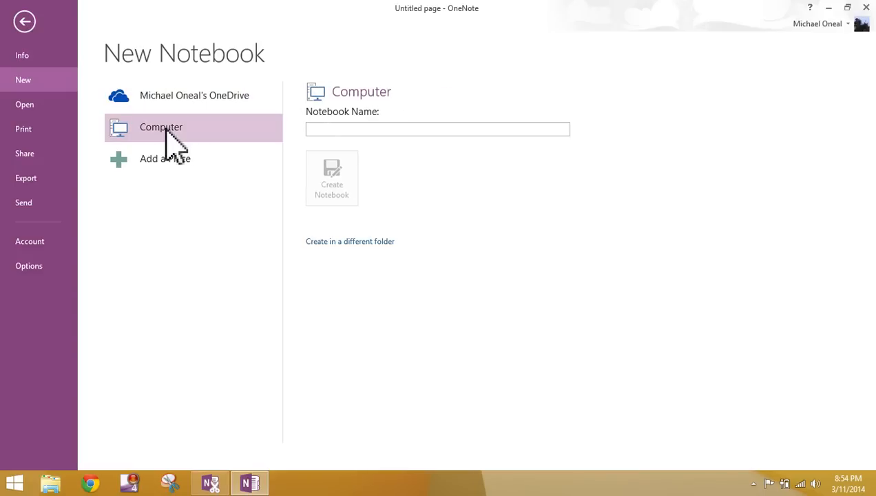
left_click(438, 129)
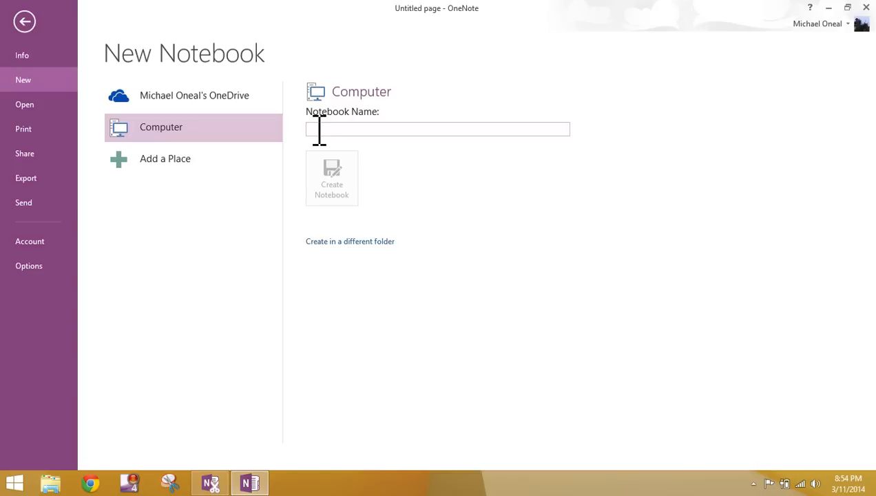
mouse_move(474, 199)
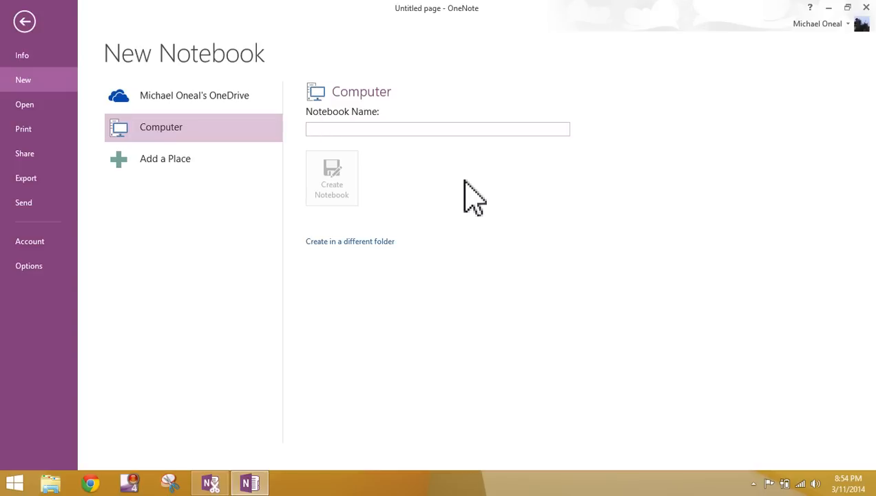
left_click(438, 129)
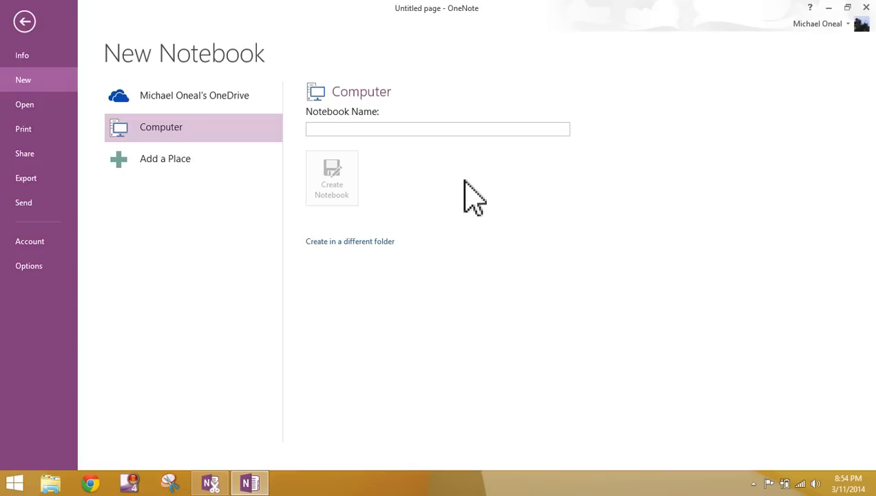
type("H")
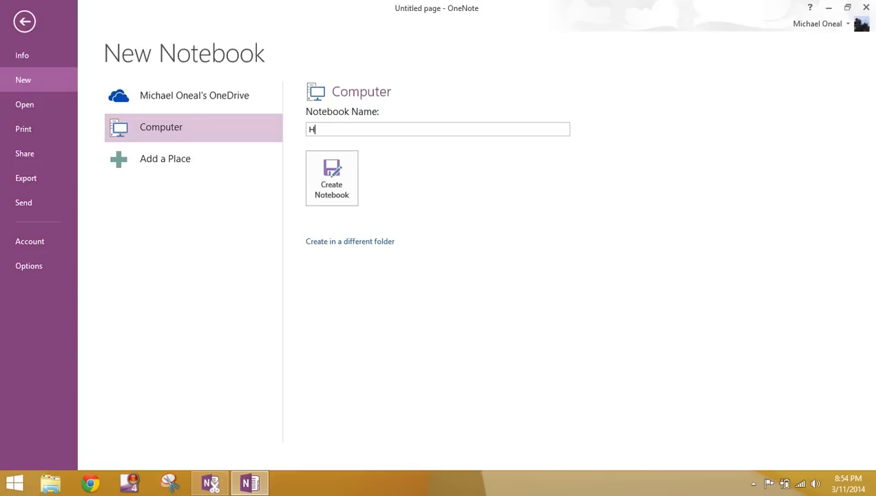
type("ome Bills")
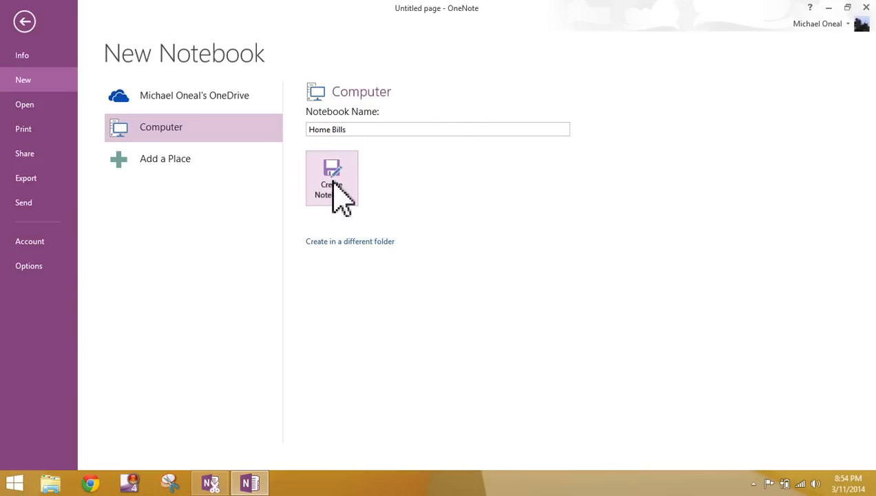
left_click(330, 179)
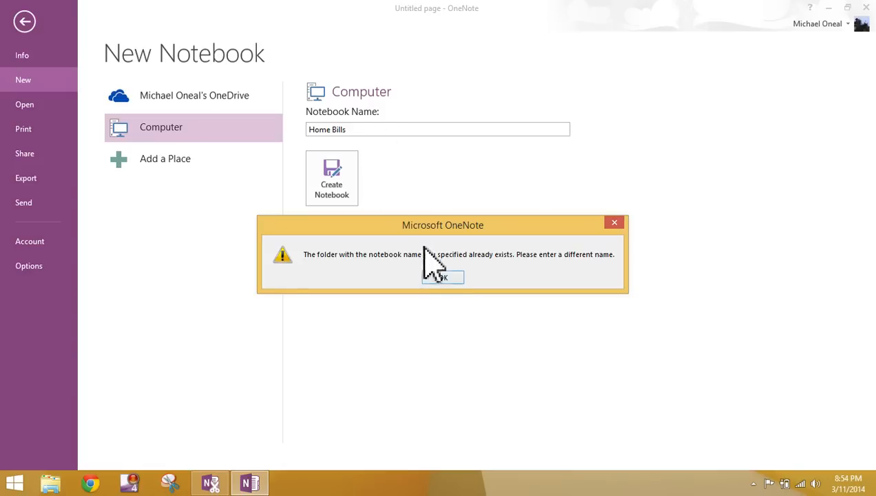
Acknowledge the duplicate-name warning and rename the new notebook 'Home Bills 2'
left_click(442, 276)
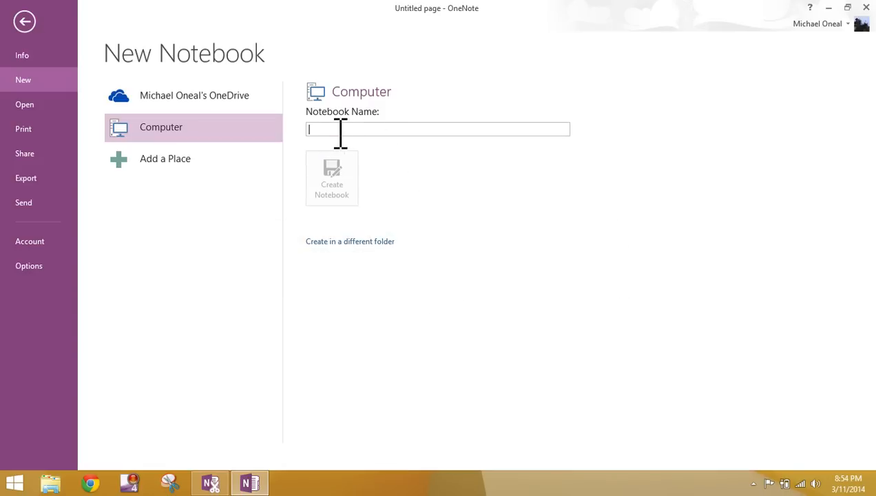
type("Home B")
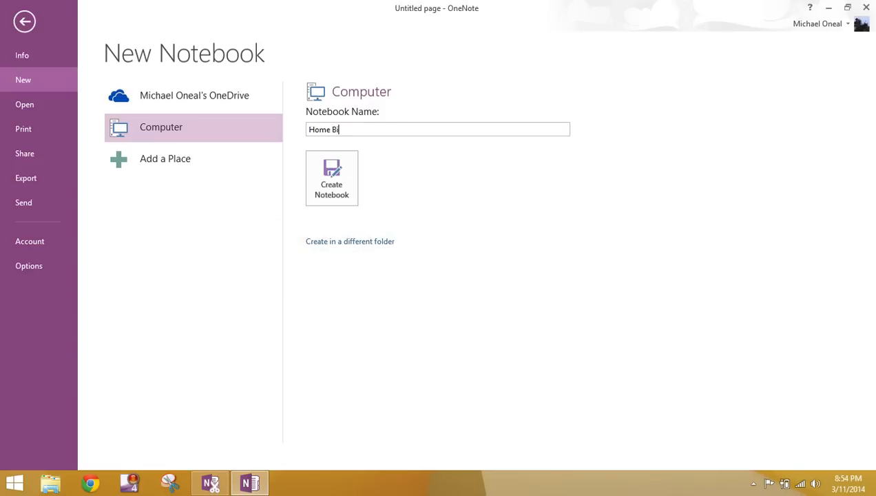
type("ills 2")
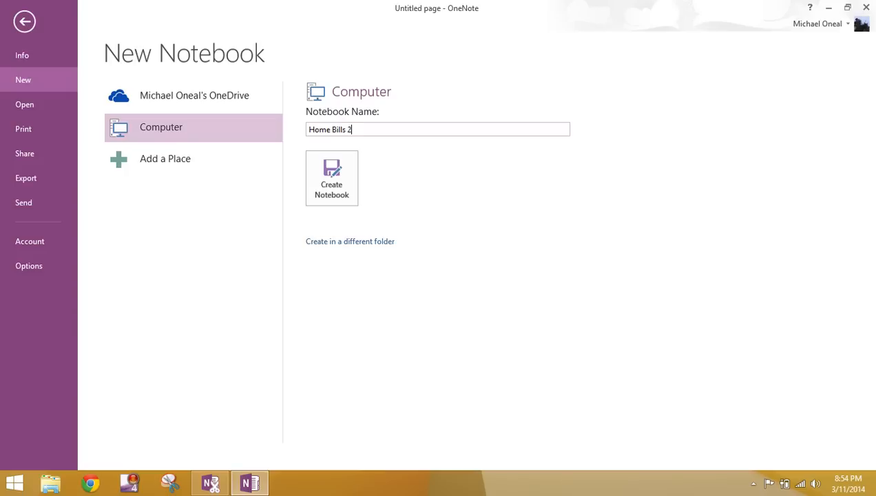
mouse_move(385, 186)
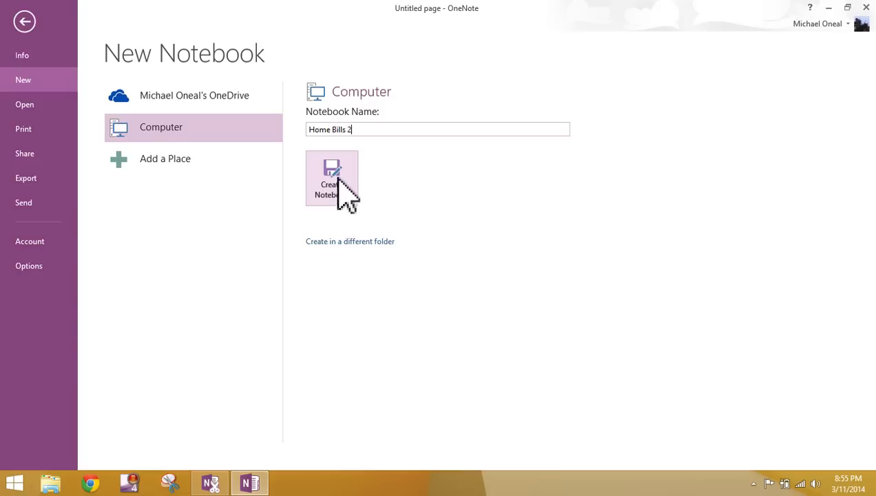
mouse_move(342, 196)
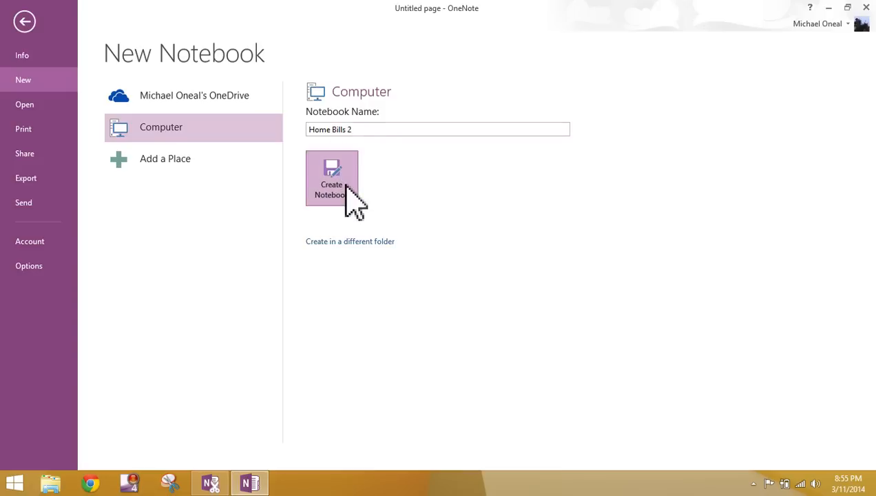
Create the Home Bills 2 notebook and check it appears in the notebook list
left_click(330, 177)
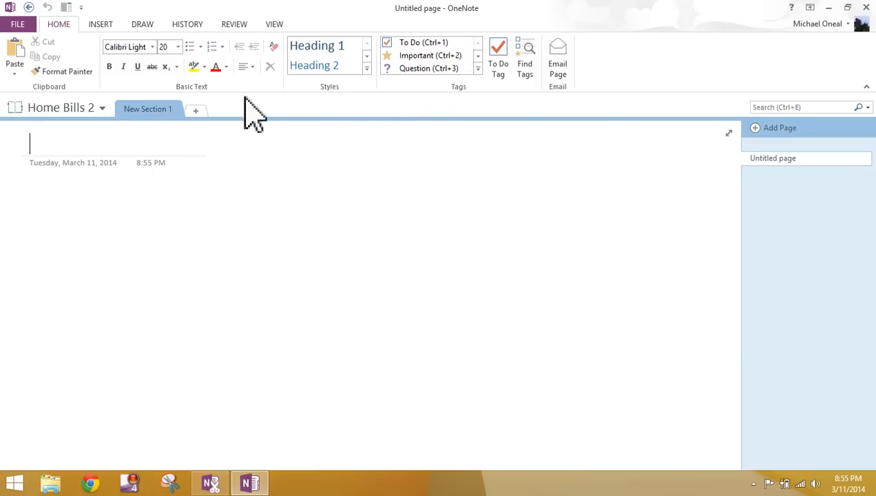
mouse_move(438, 130)
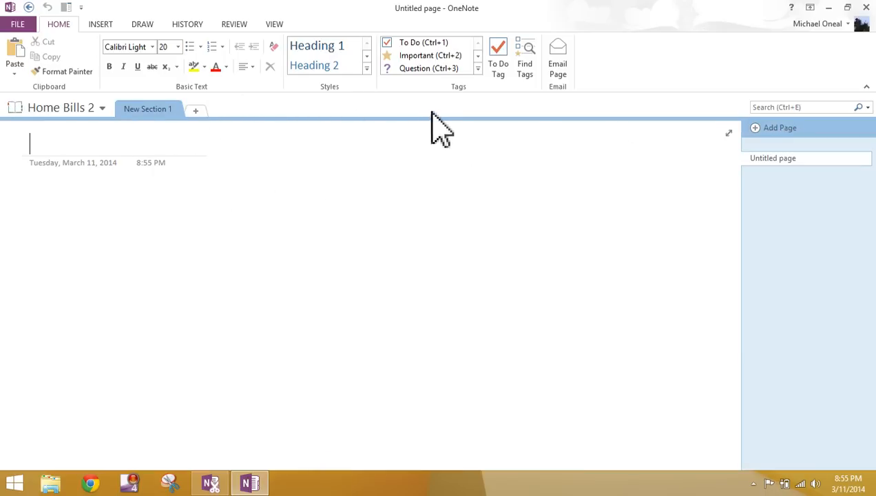
mouse_move(103, 131)
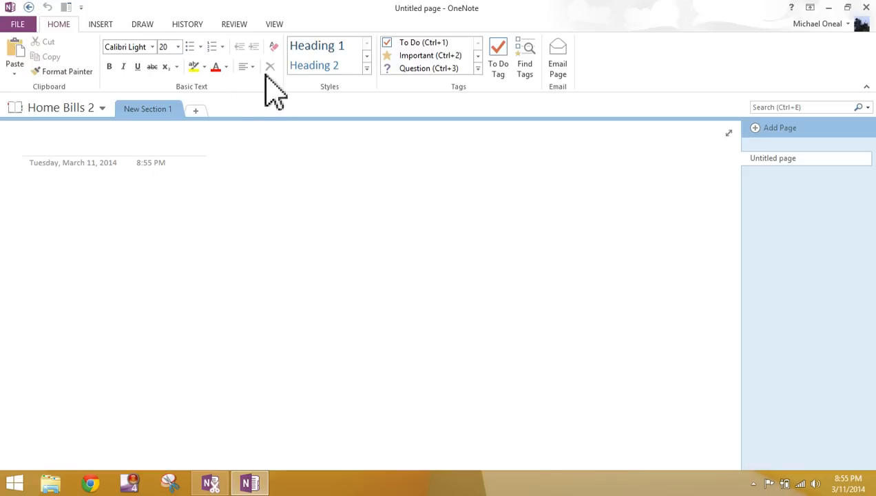
mouse_move(110, 121)
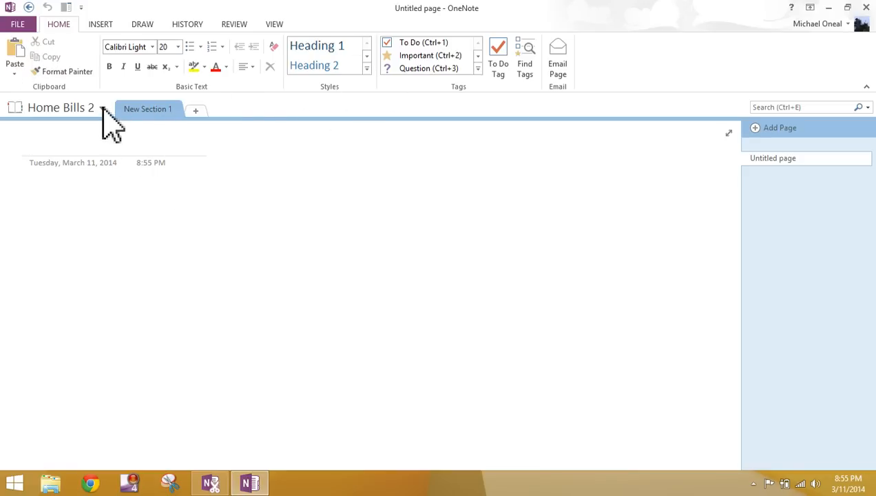
mouse_move(81, 113)
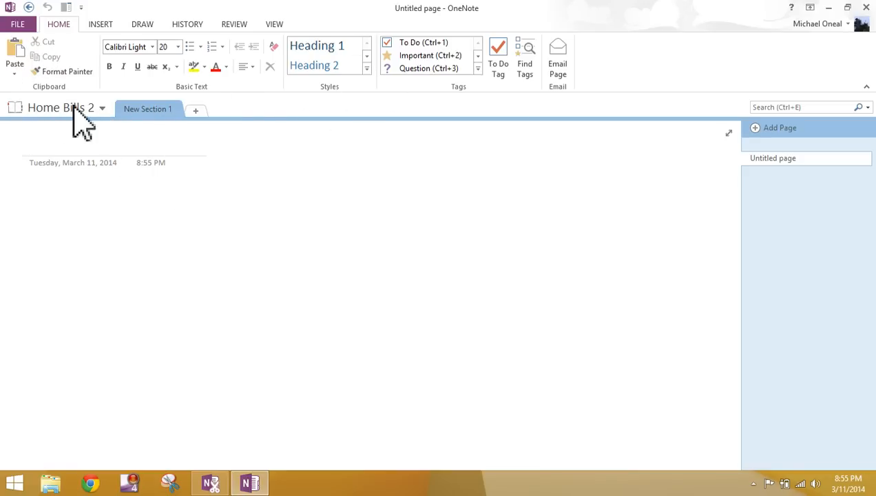
mouse_move(34, 127)
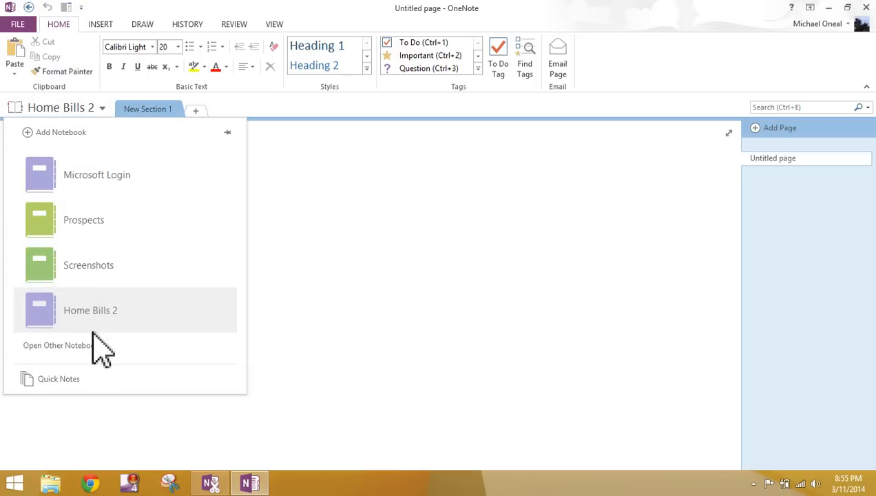
mouse_move(104, 337)
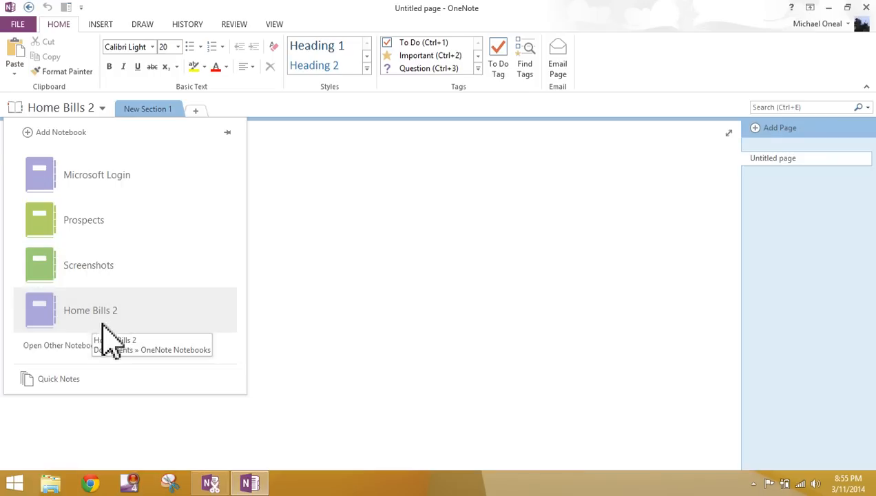
mouse_move(113, 317)
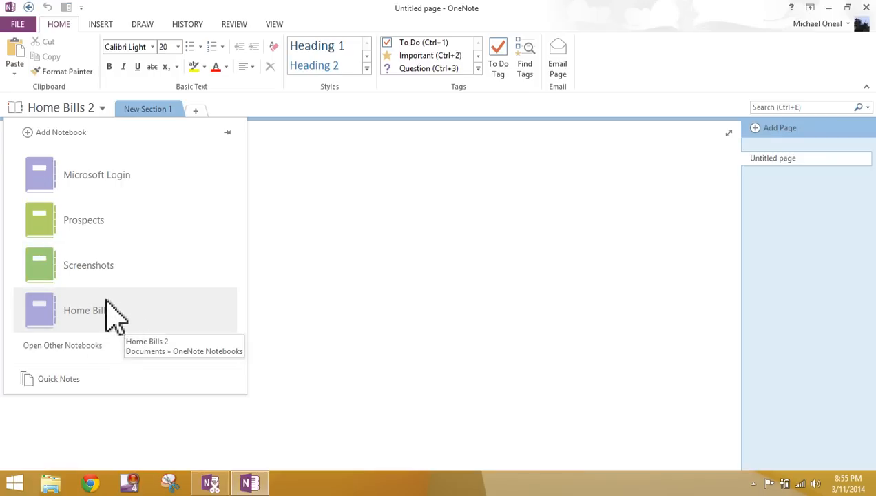
mouse_move(100, 124)
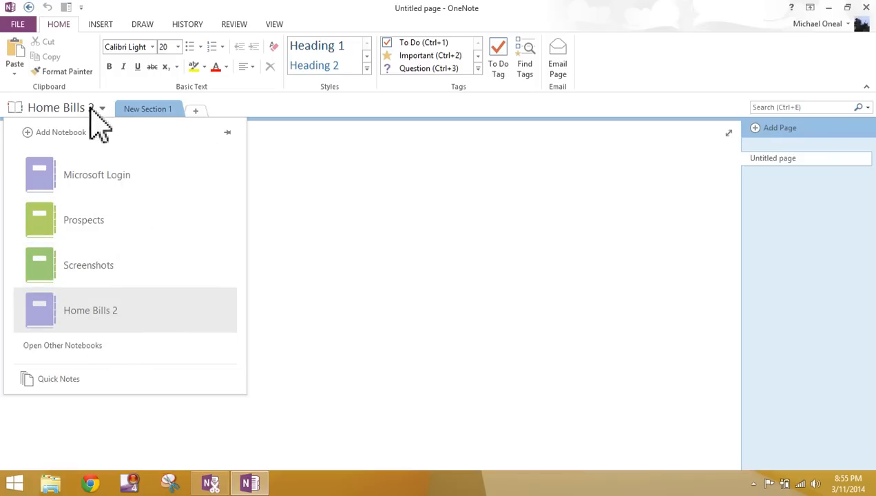
left_click(91, 310)
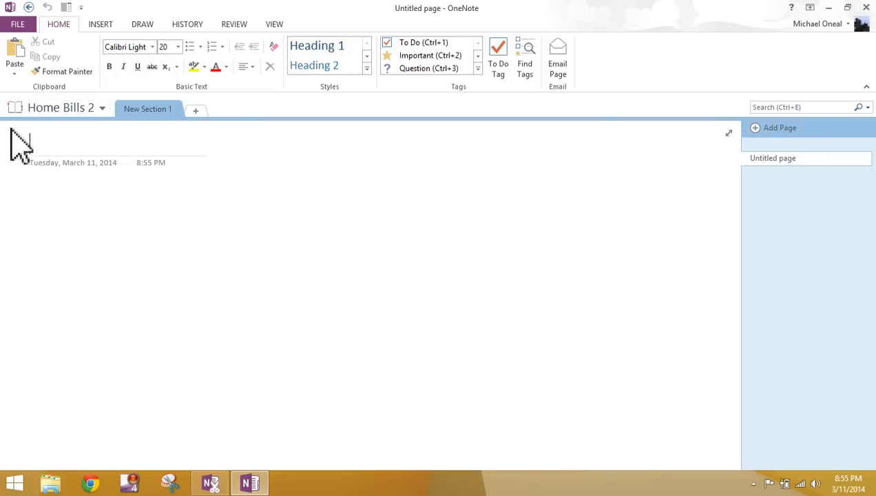
mouse_move(11, 451)
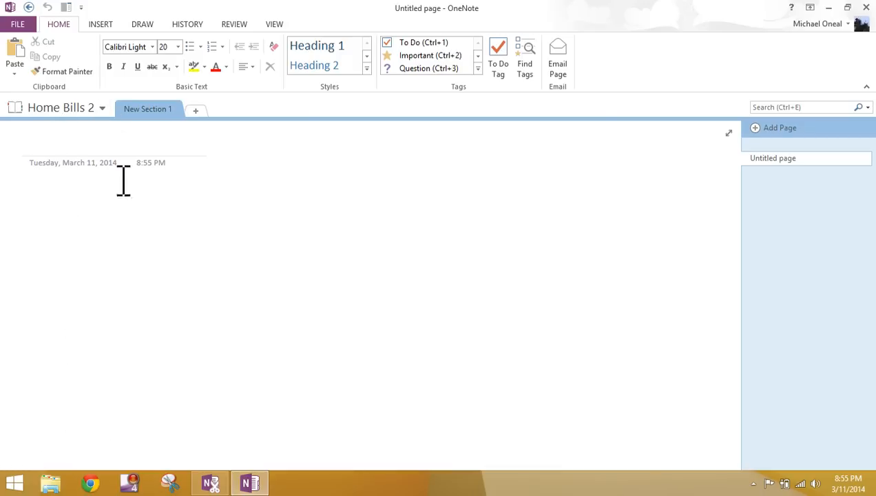
mouse_move(28, 190)
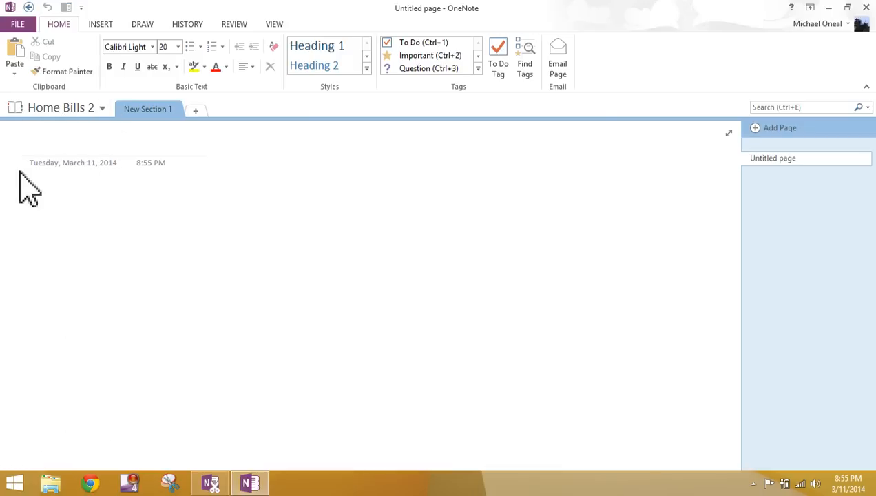
mouse_move(110, 118)
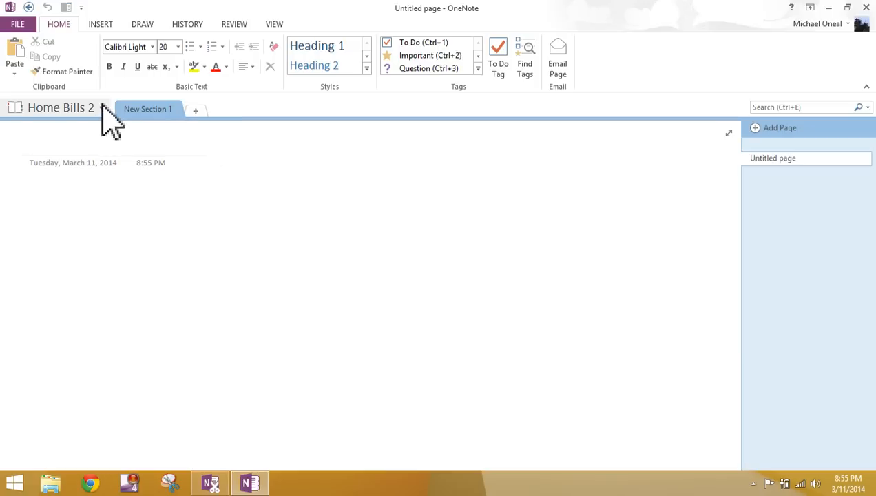
left_click(102, 108)
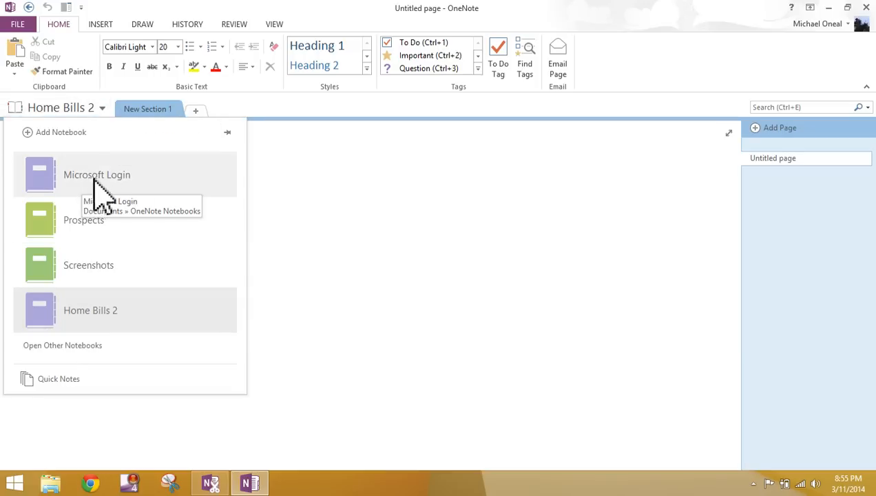
mouse_move(218, 193)
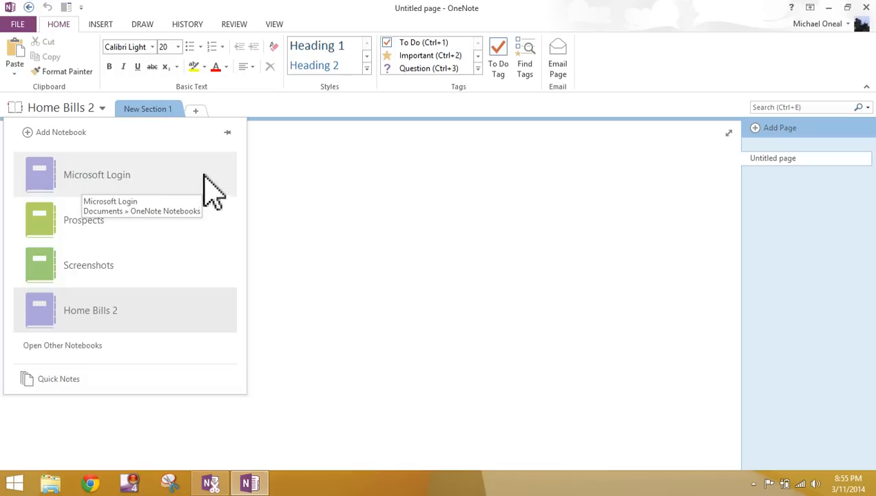
mouse_move(121, 186)
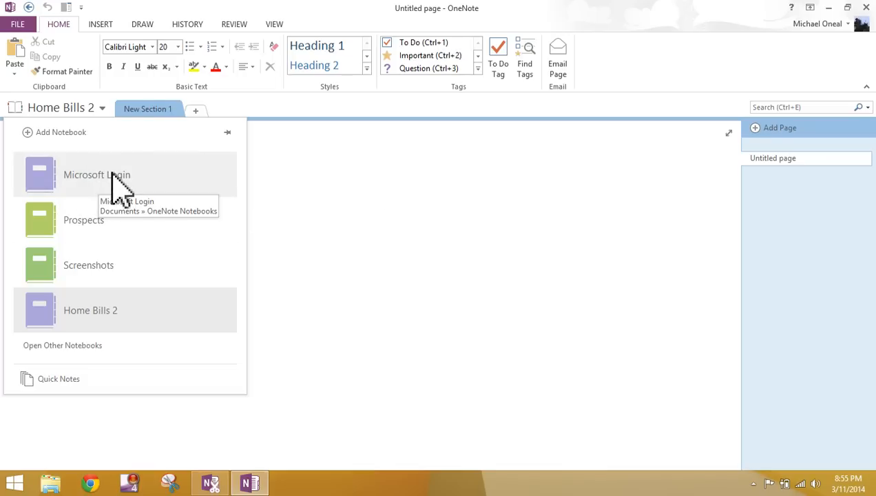
mouse_move(96, 320)
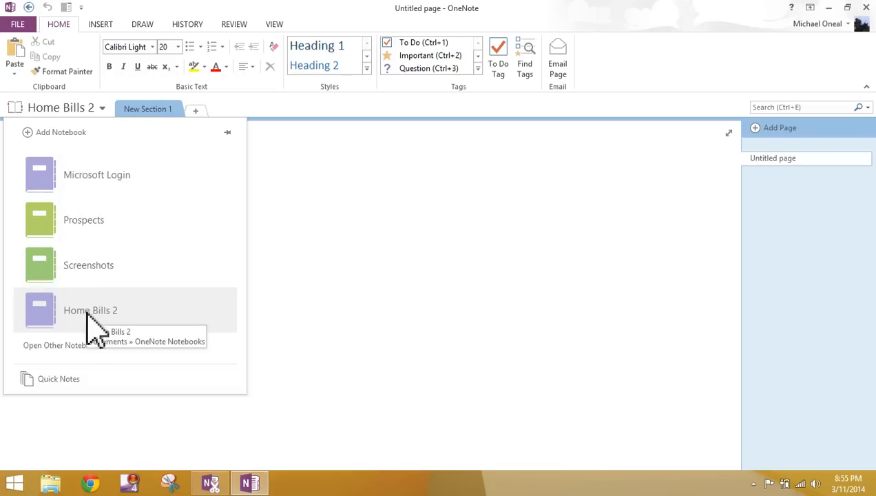
mouse_move(124, 151)
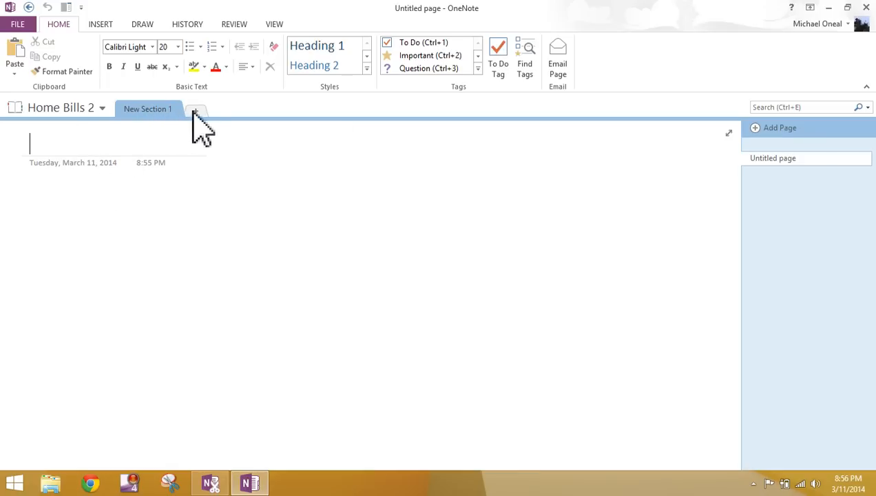
mouse_move(697, 131)
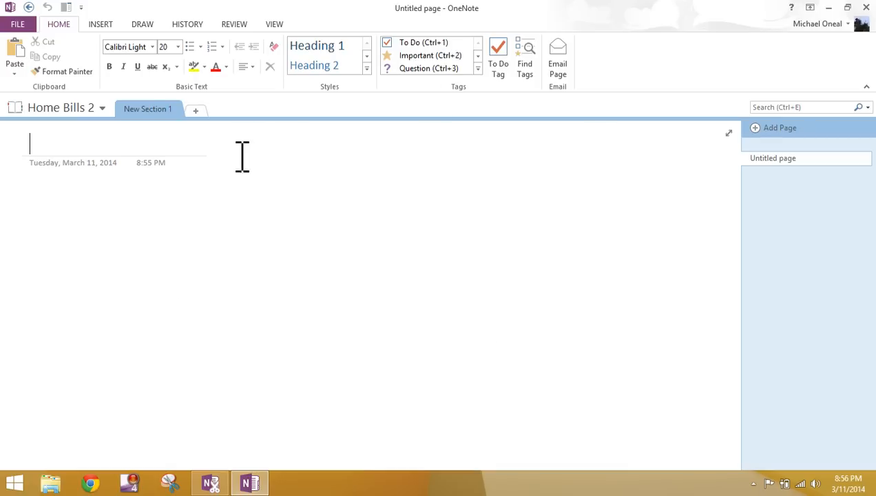
mouse_move(256, 241)
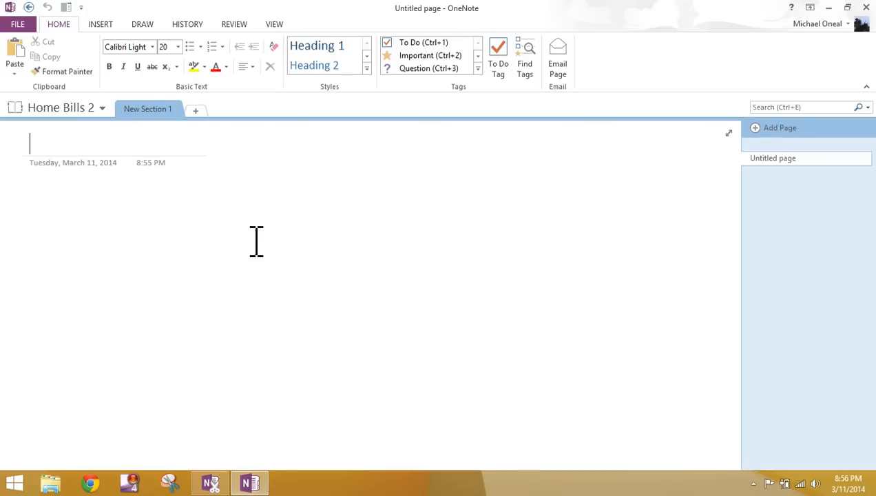
mouse_move(198, 148)
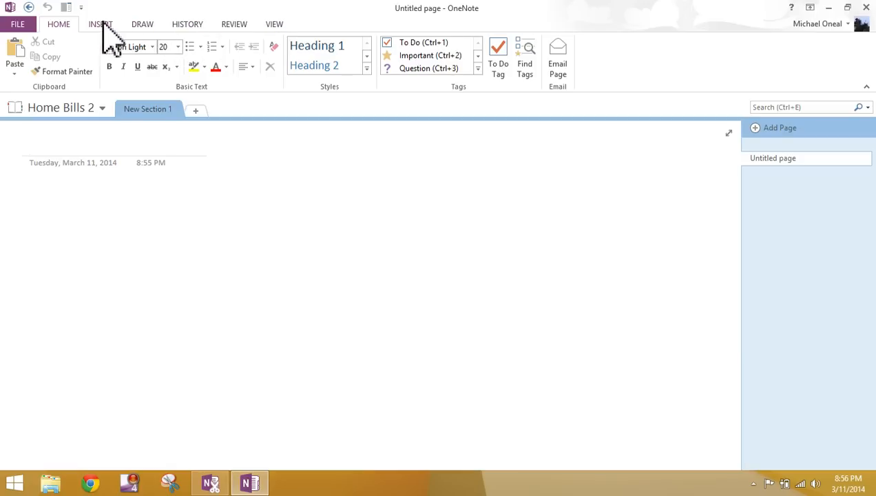
mouse_move(159, 72)
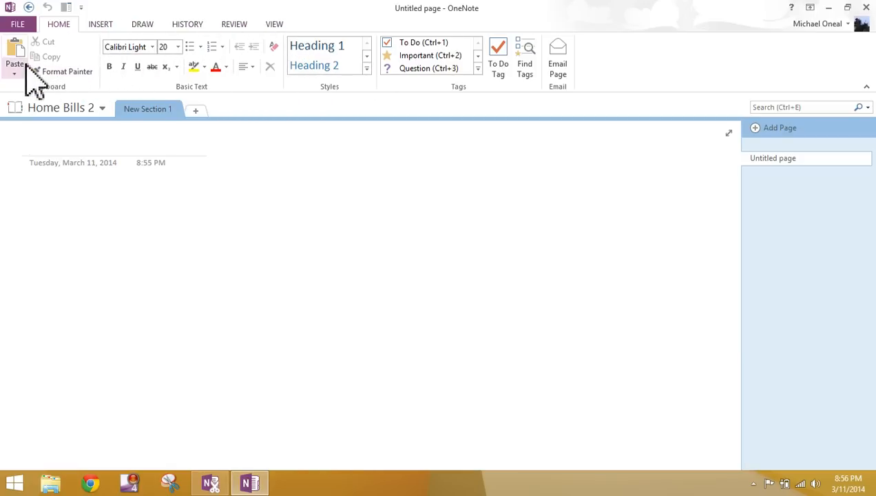
mouse_move(391, 83)
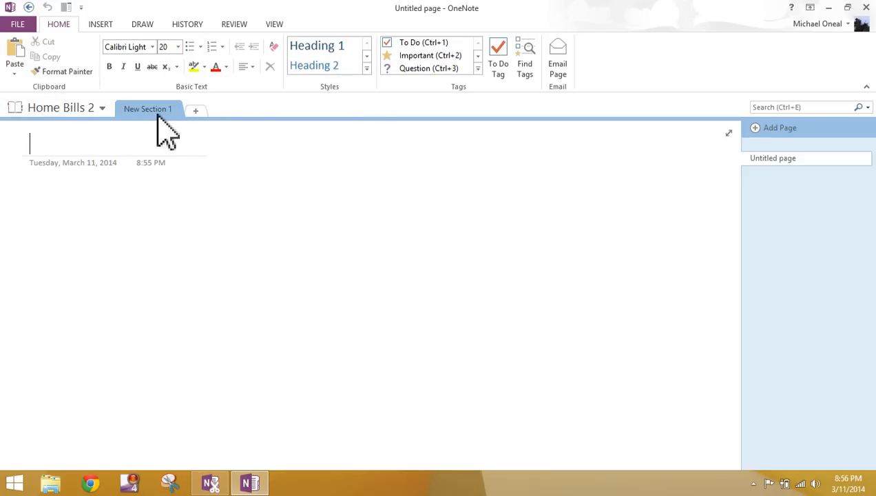
left_click(196, 110)
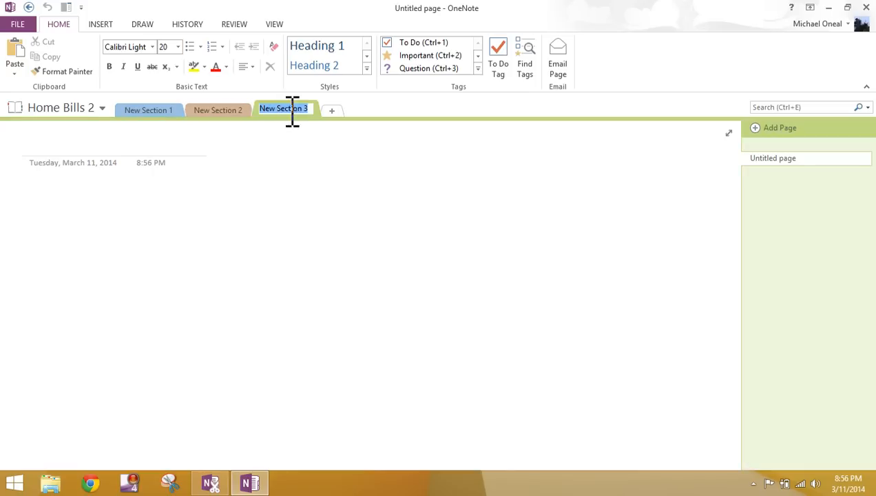
left_click(331, 110)
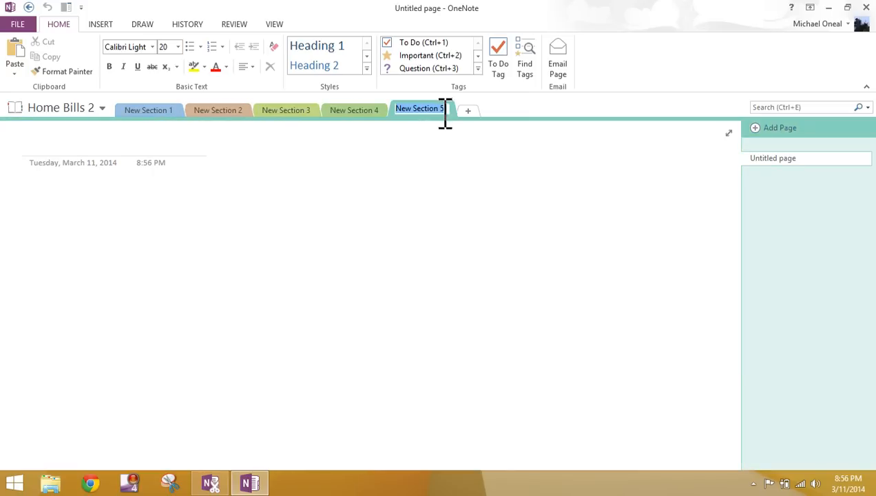
right_click(443, 111)
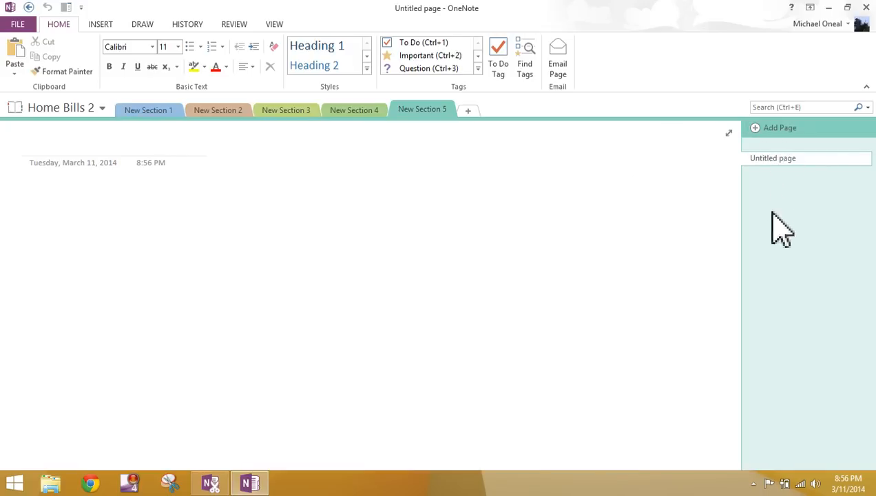
mouse_move(782, 261)
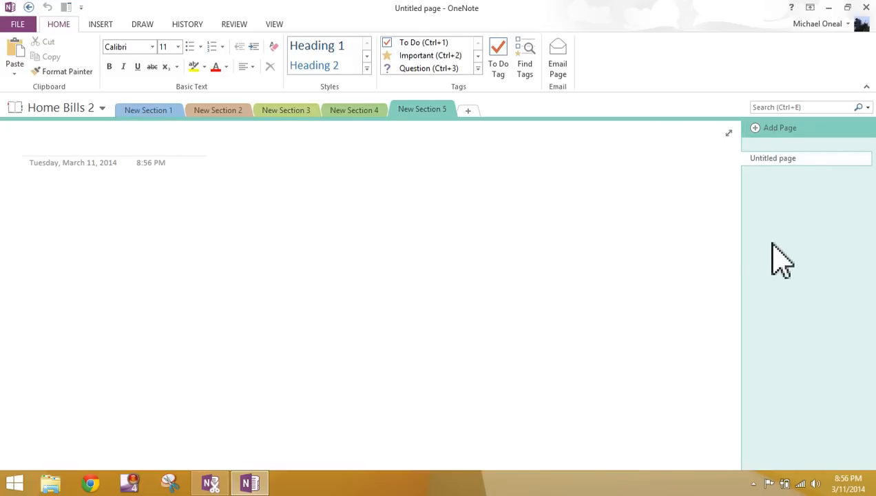
mouse_move(777, 241)
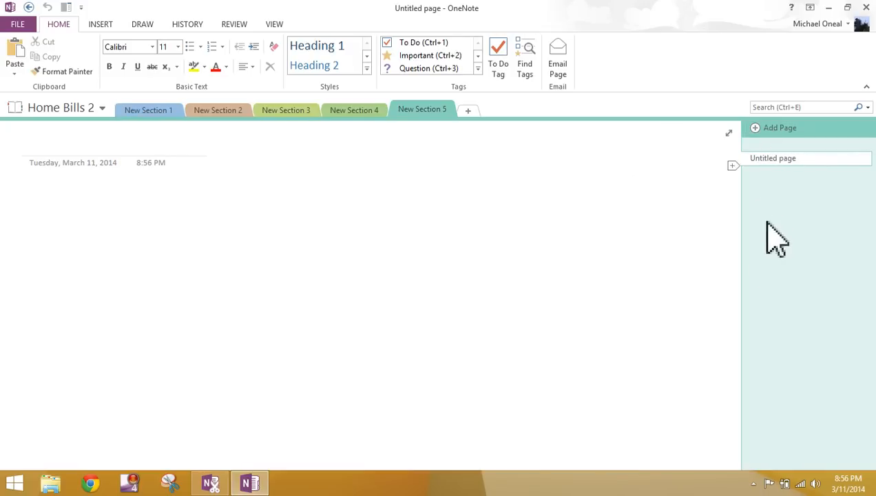
left_click(55, 200)
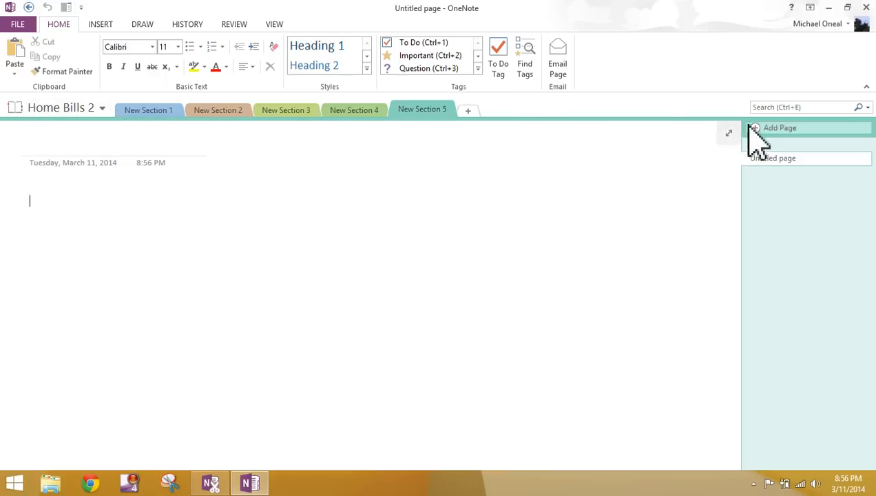
mouse_move(54, 103)
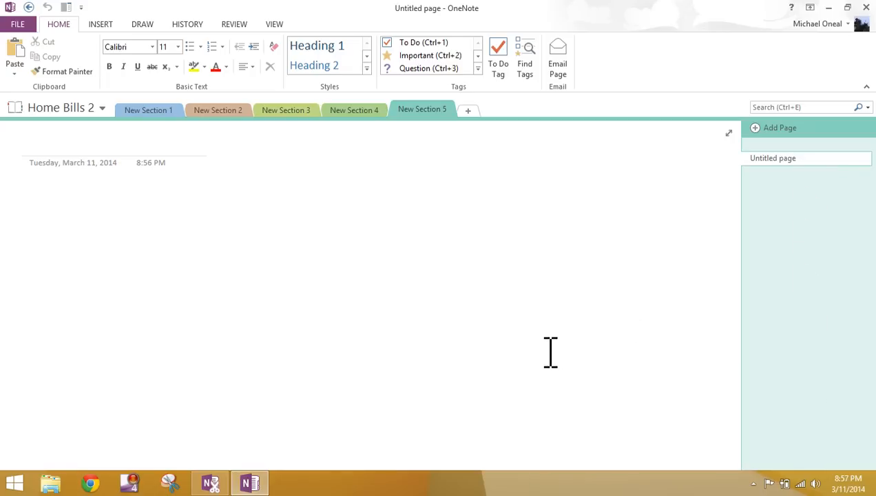
mouse_move(53, 122)
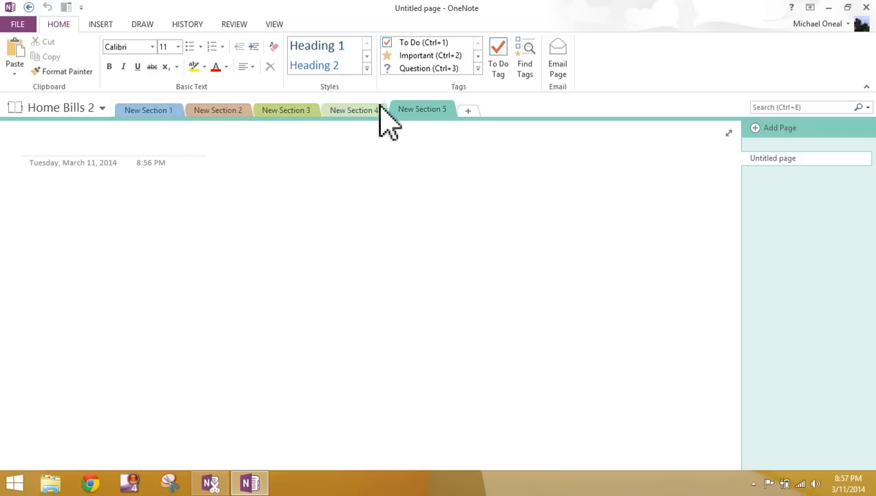
mouse_move(354, 110)
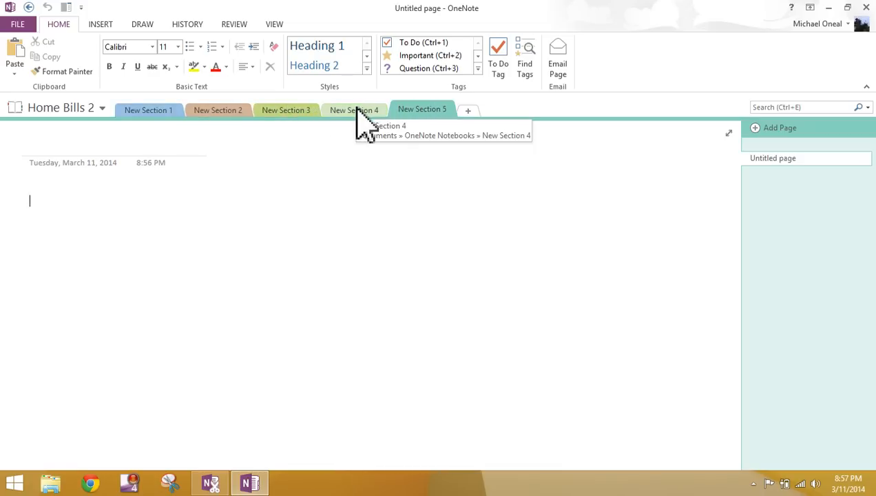
mouse_move(779, 127)
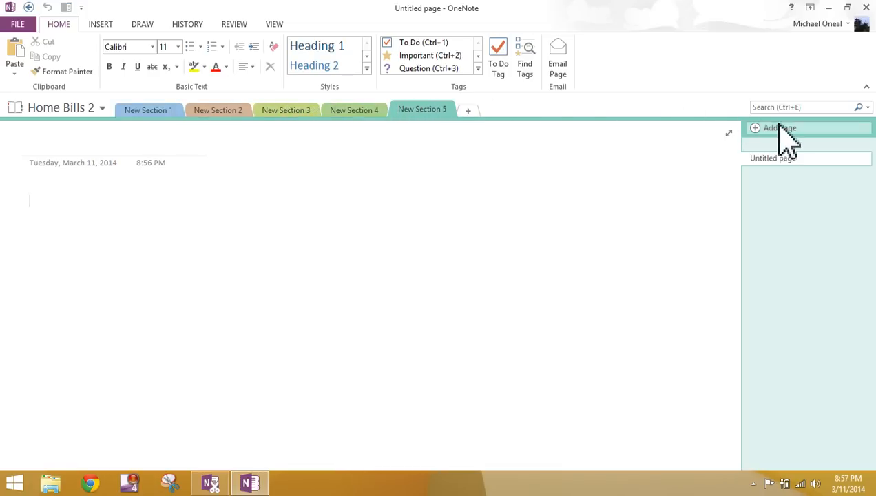
mouse_move(774, 152)
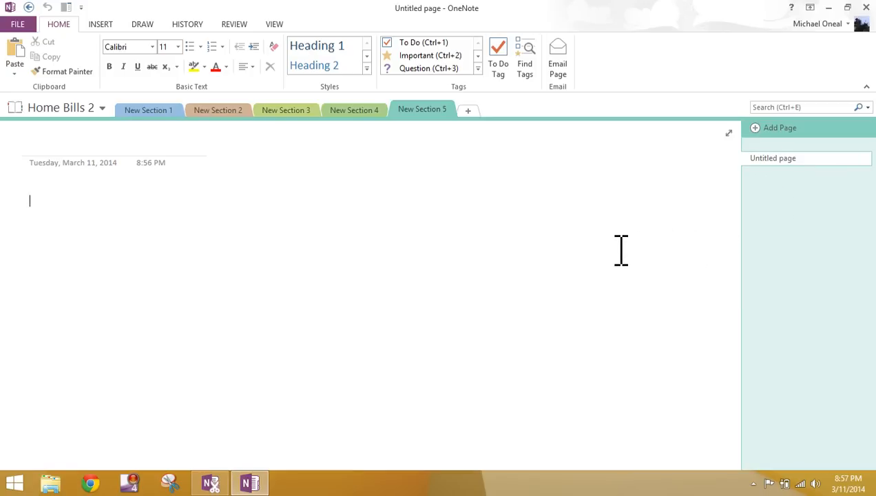
mouse_move(760, 71)
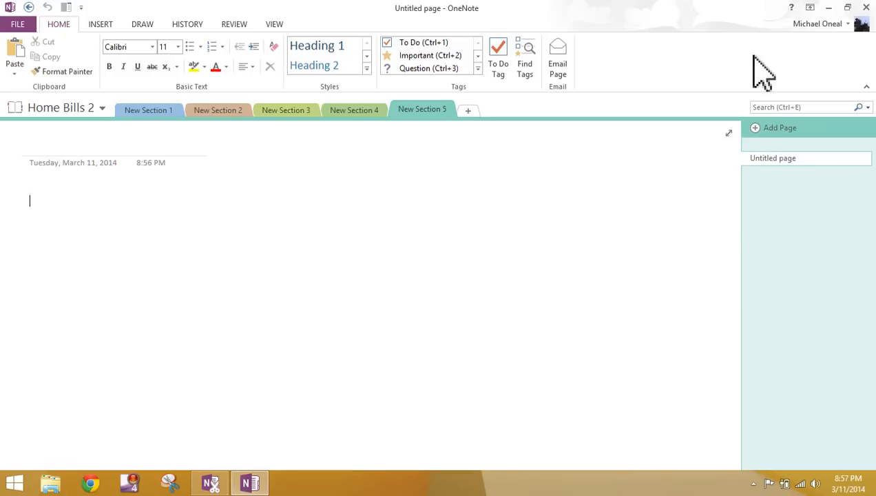
mouse_move(60, 170)
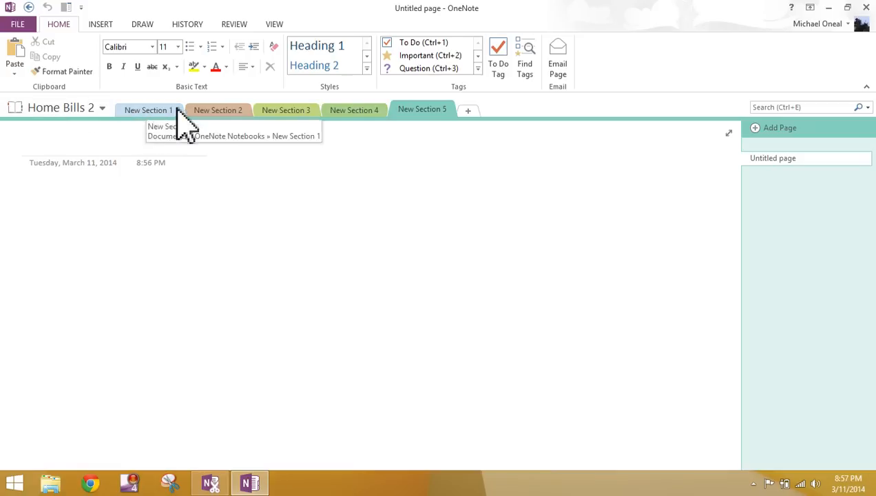
mouse_move(626, 138)
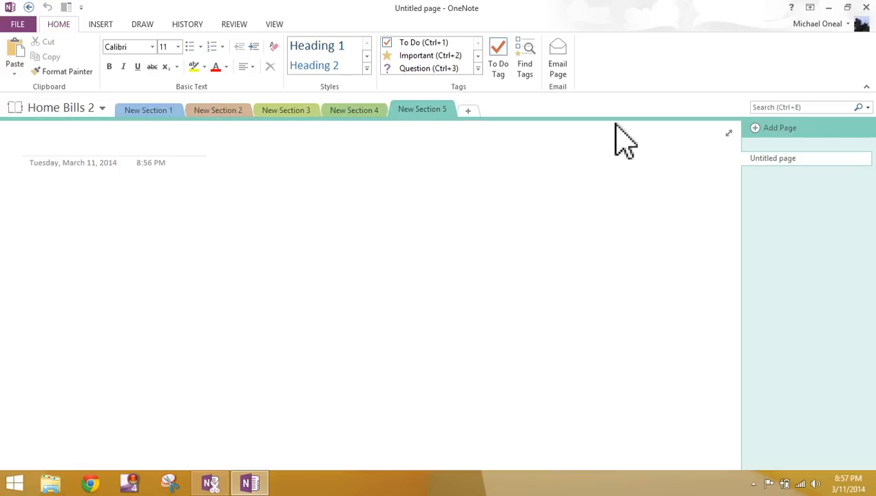
mouse_move(788, 251)
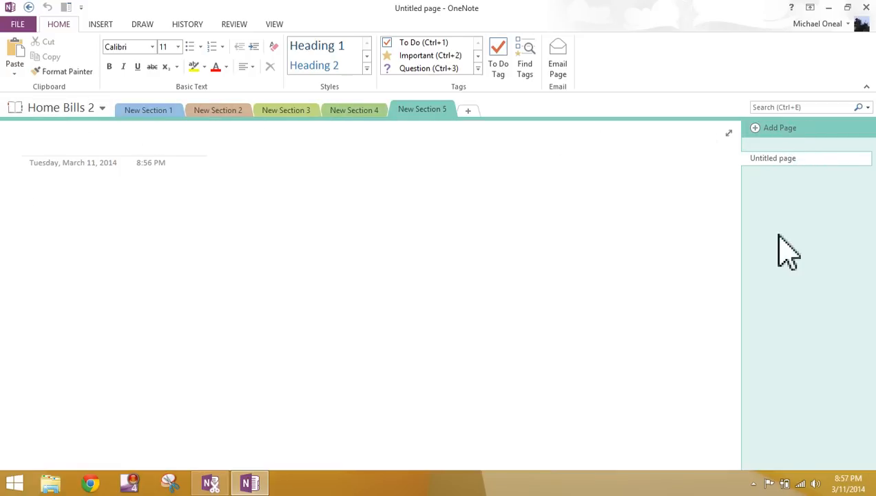
mouse_move(565, 181)
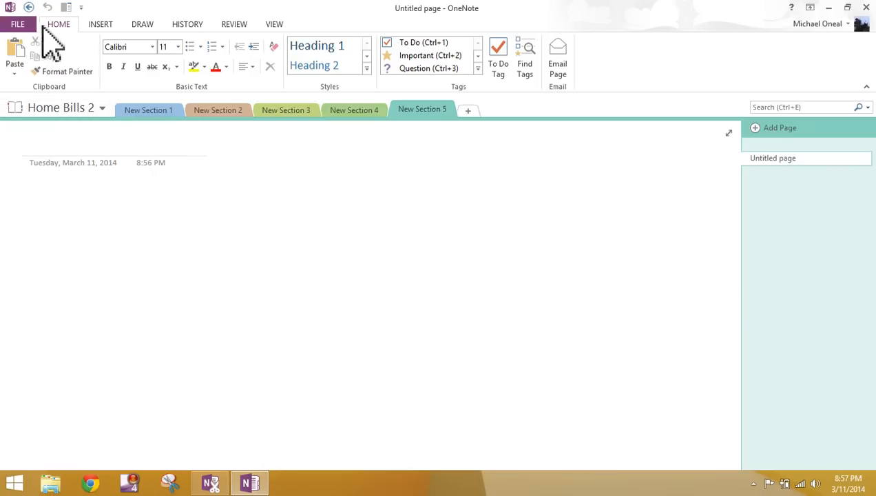
left_click(17, 23)
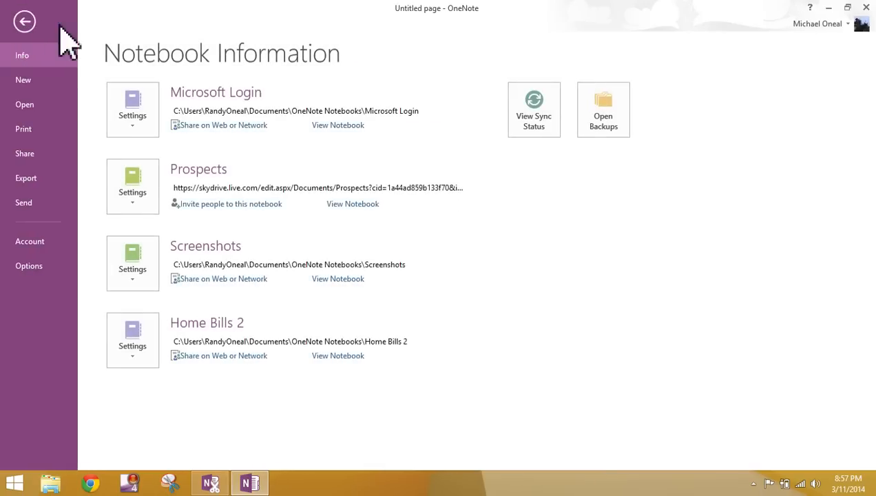
mouse_move(39, 97)
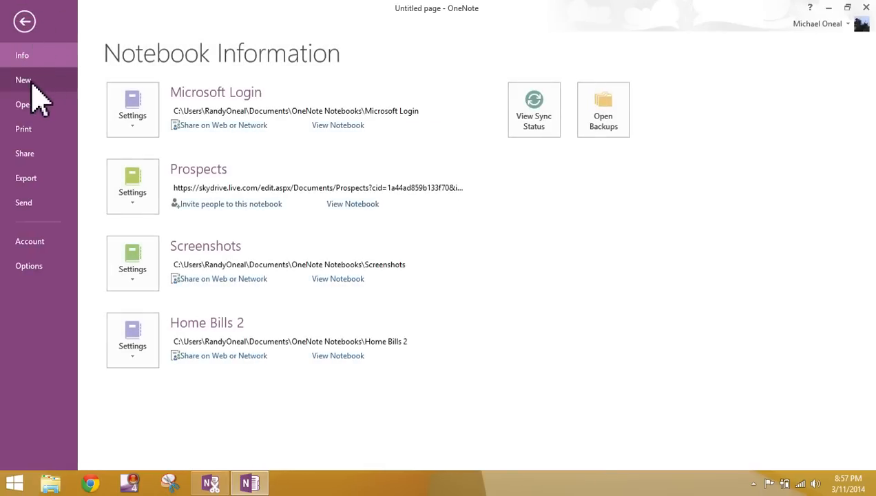
left_click(22, 80)
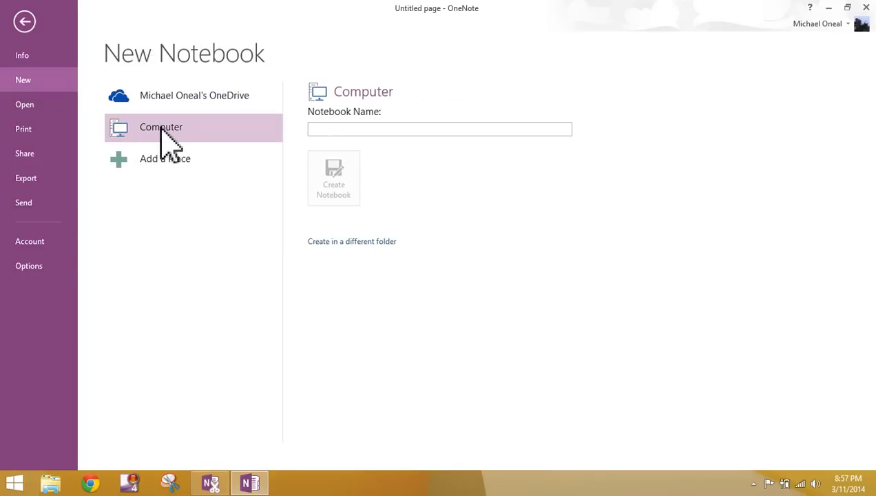
left_click(439, 129)
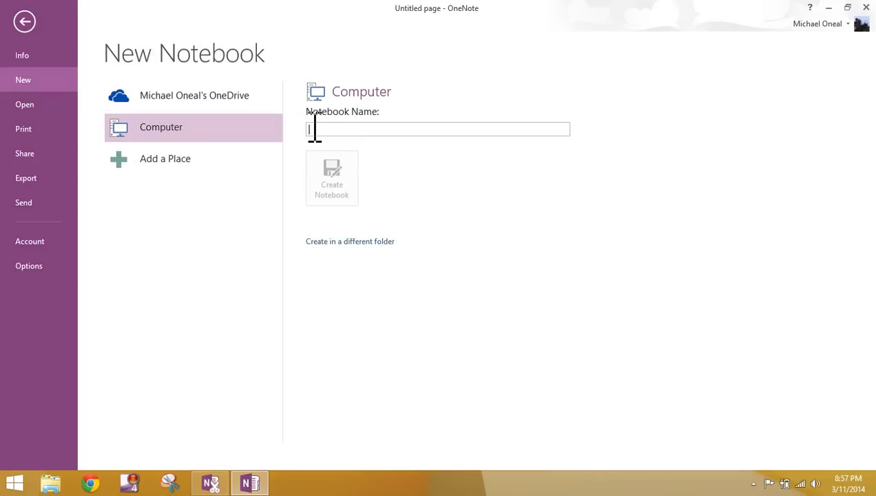
type("9")
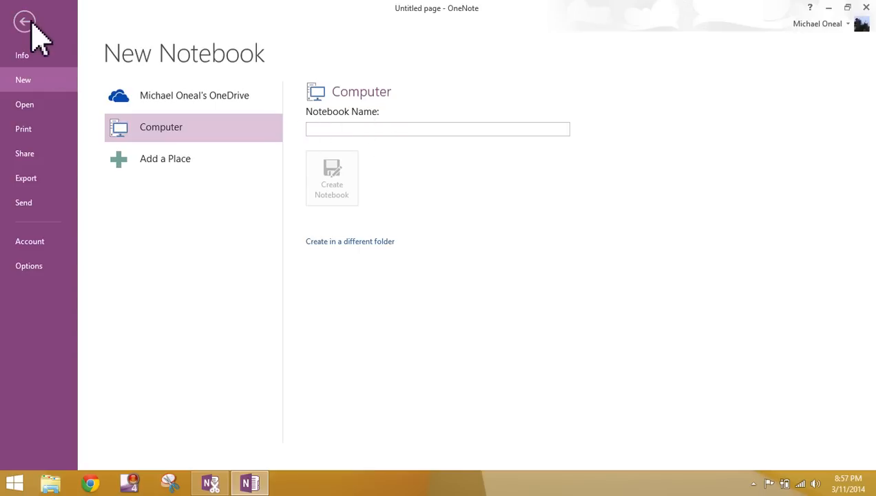
left_click(25, 21)
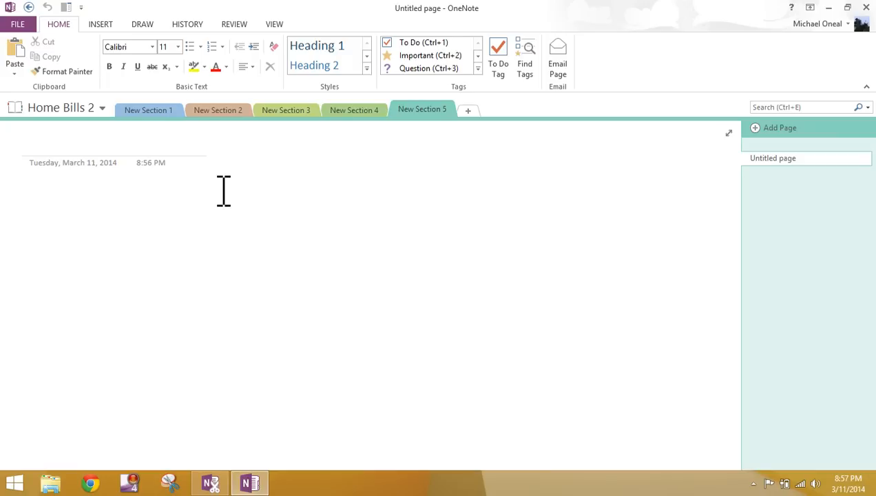
mouse_move(681, 144)
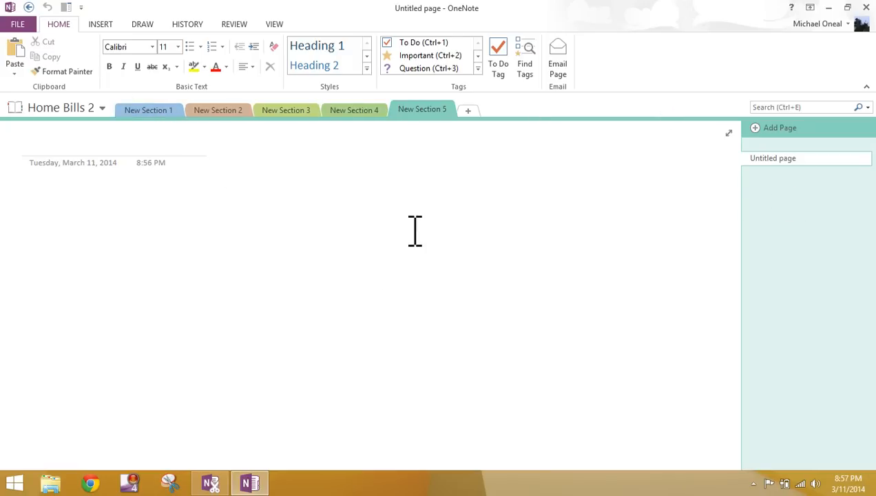
mouse_move(357, 219)
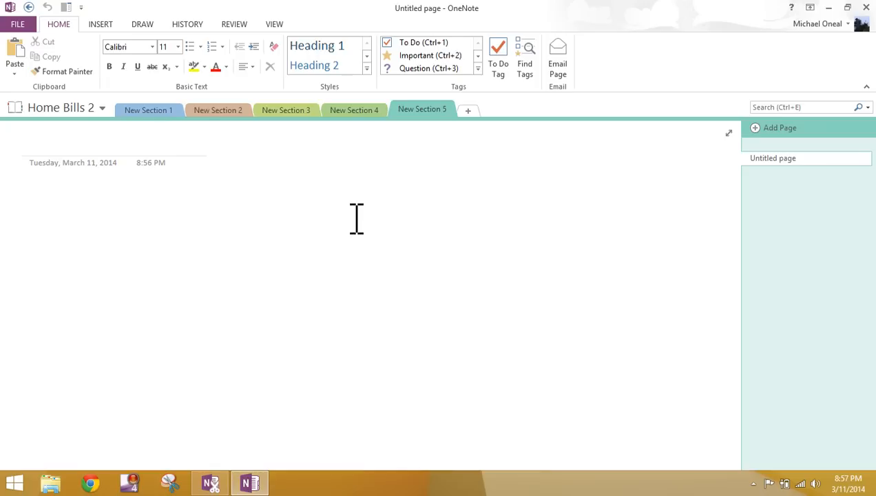
mouse_move(755, 52)
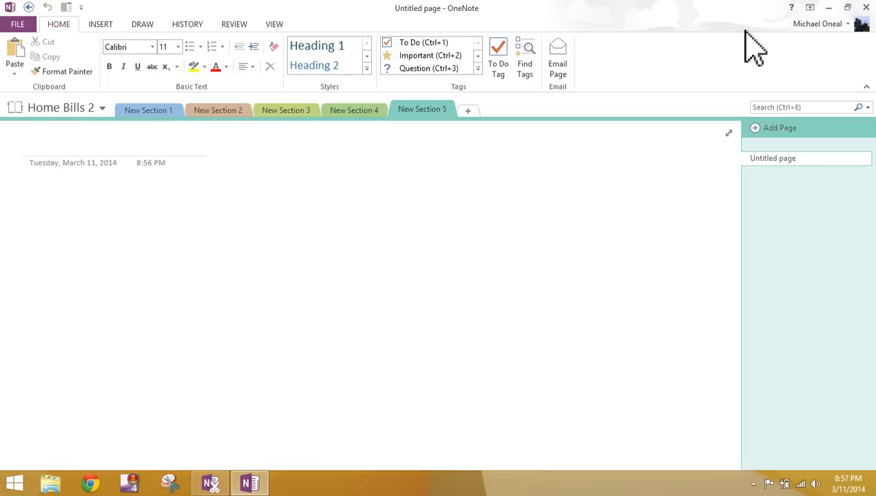
mouse_move(200, 62)
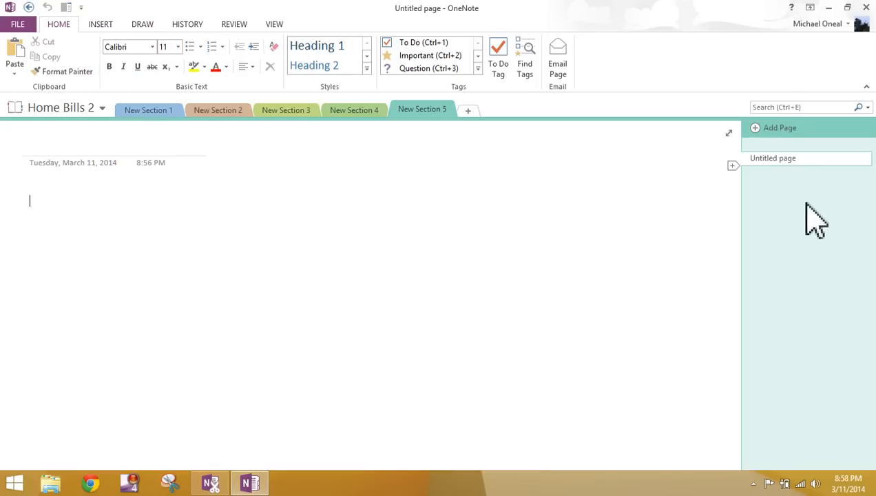
mouse_move(548, 236)
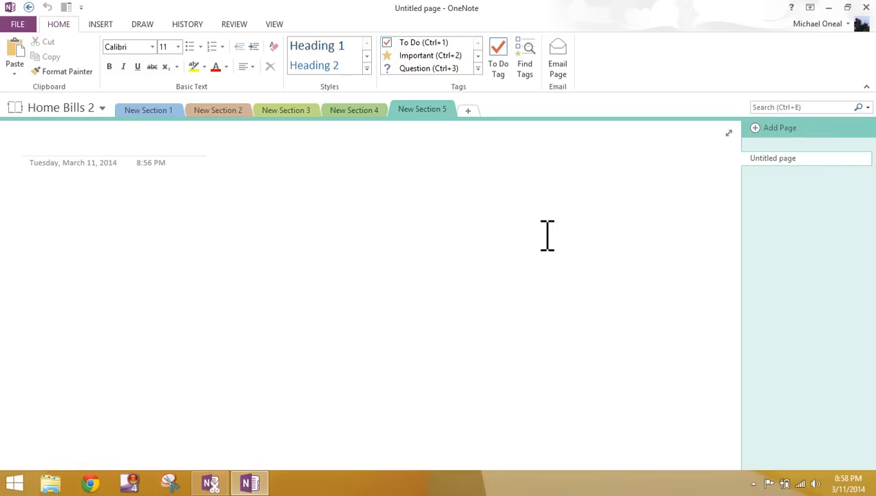
left_click(30, 201)
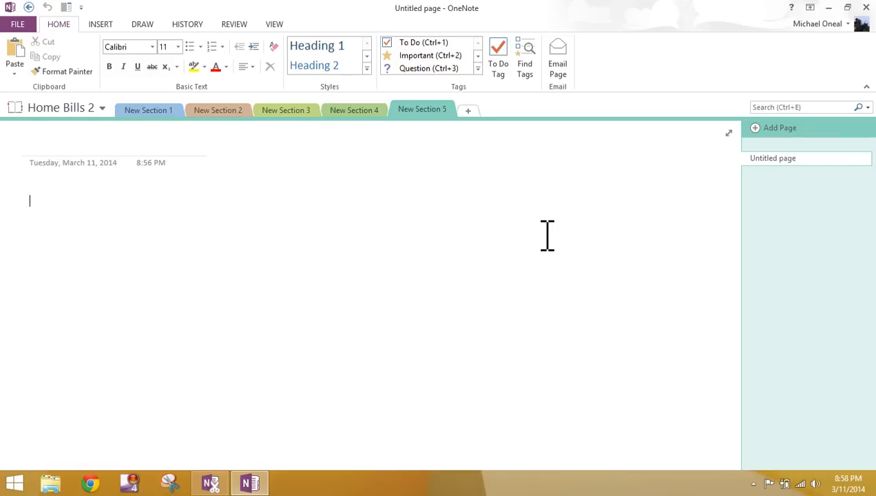
mouse_move(545, 223)
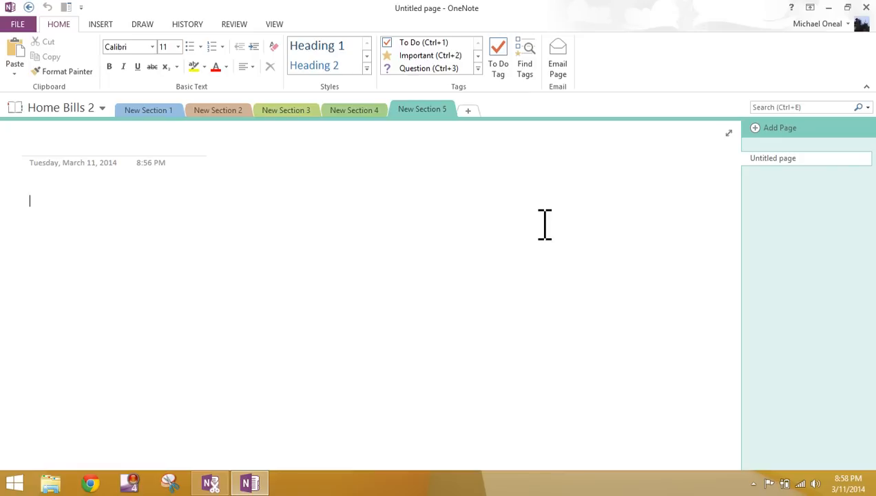
mouse_move(459, 182)
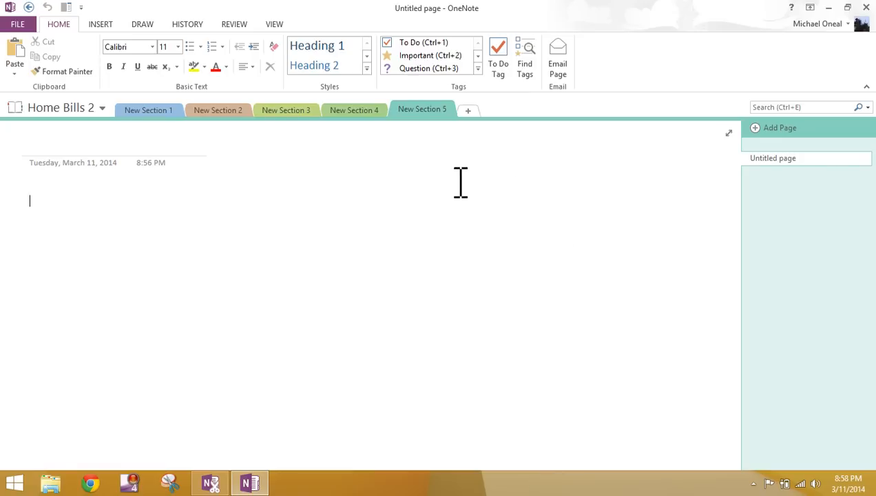
mouse_move(588, 192)
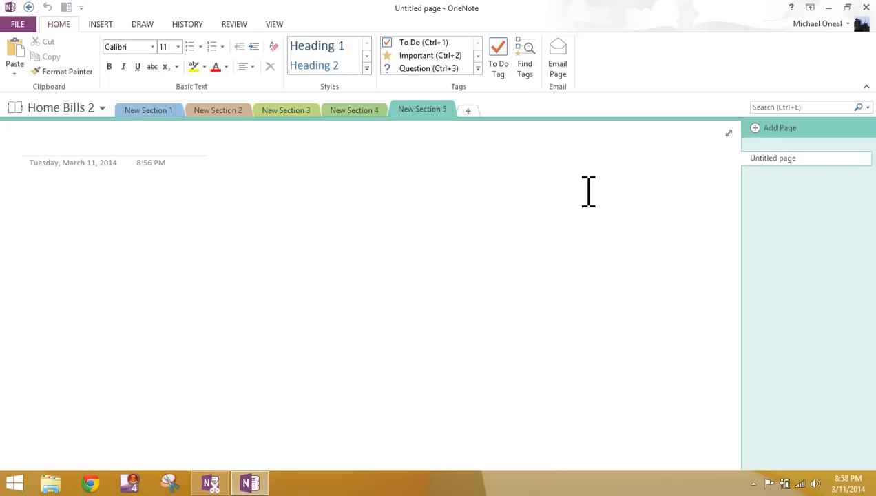